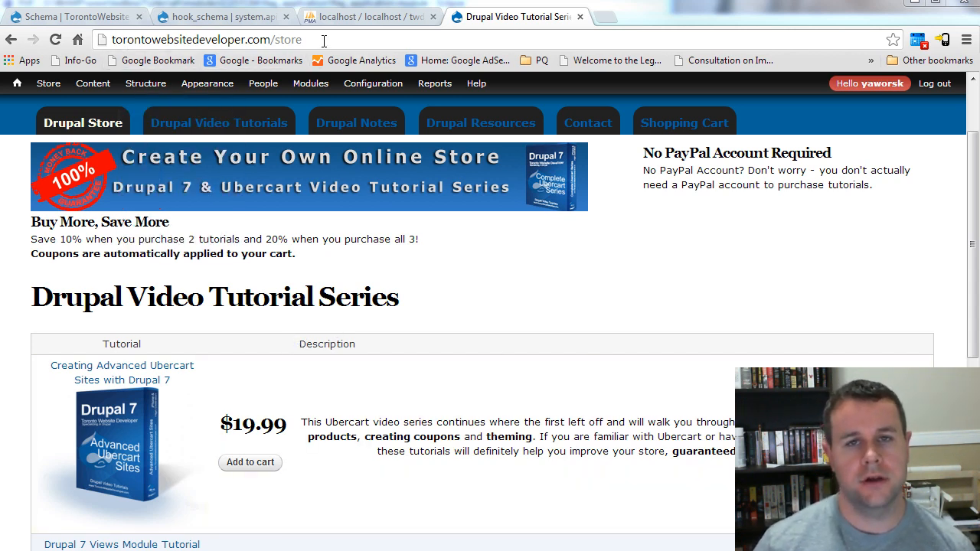
{"action": "mouse_move", "coordinate": [129, 343]}
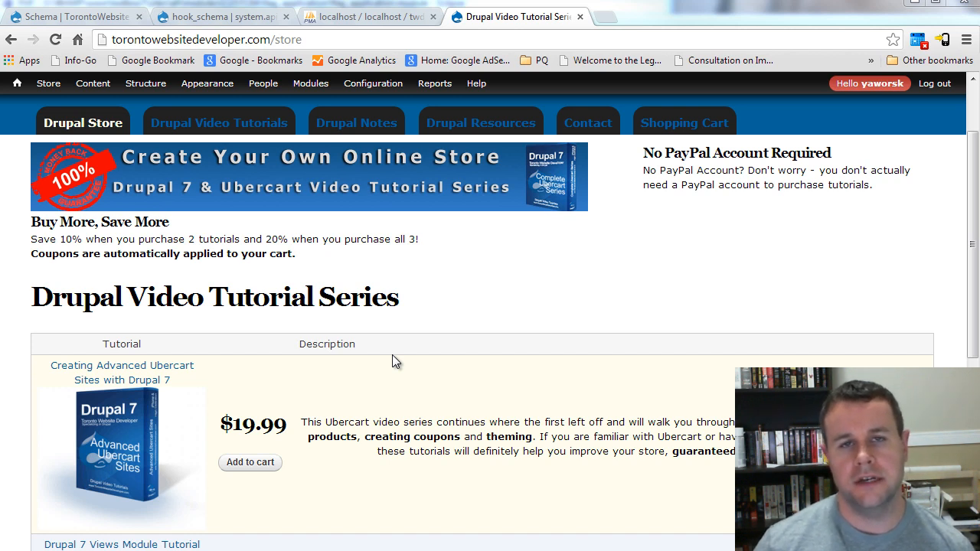
{"action": "mouse_move", "coordinate": [429, 312]}
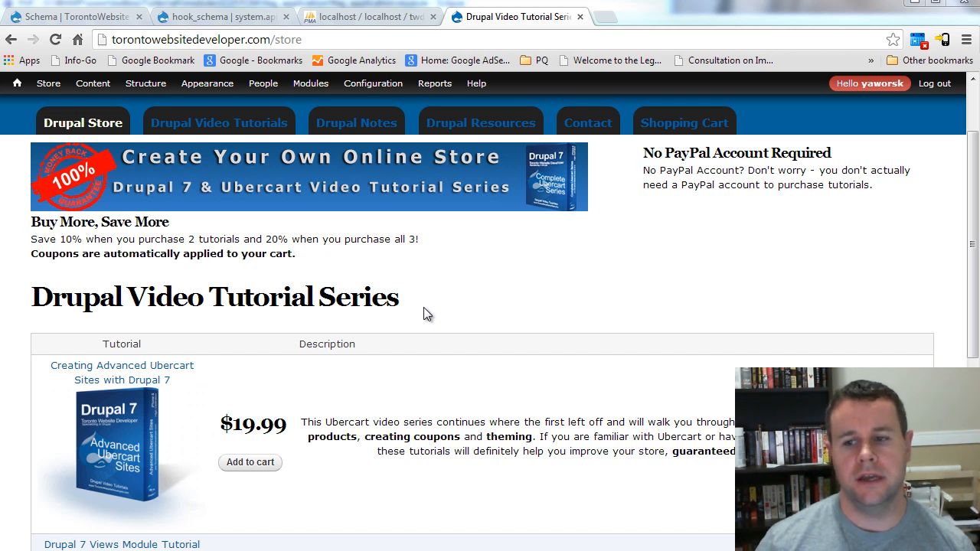
{"action": "mouse_move", "coordinate": [472, 323]}
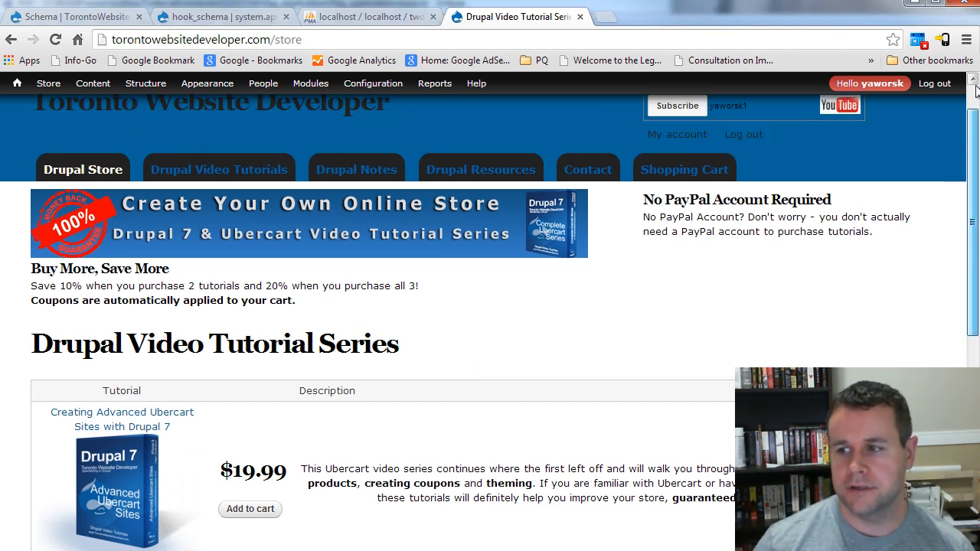
Bring up the Drupal 7 hook_schema API page and read its description
{"action": "scroll", "scroll_direction": "up", "scroll_amount": 3}
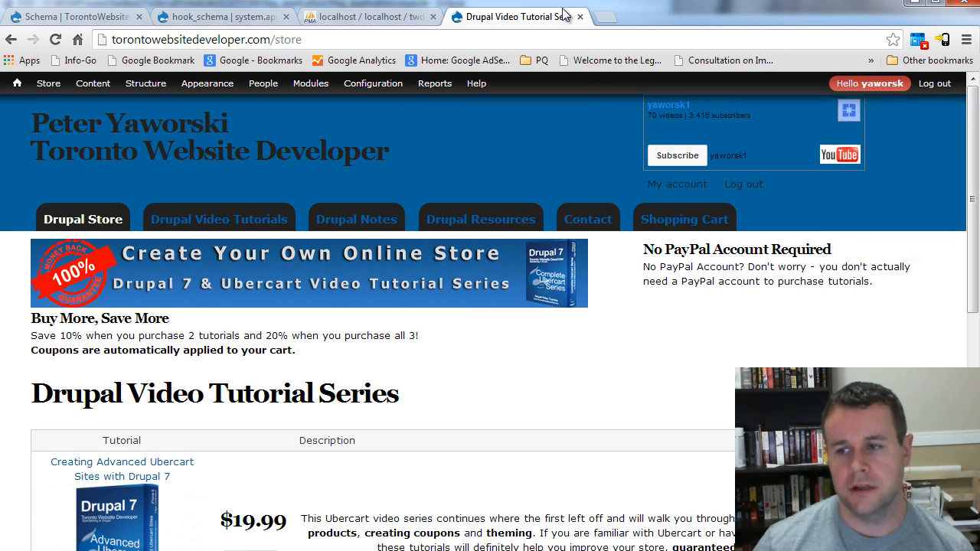
{"action": "left_click", "coordinate": [222, 15]}
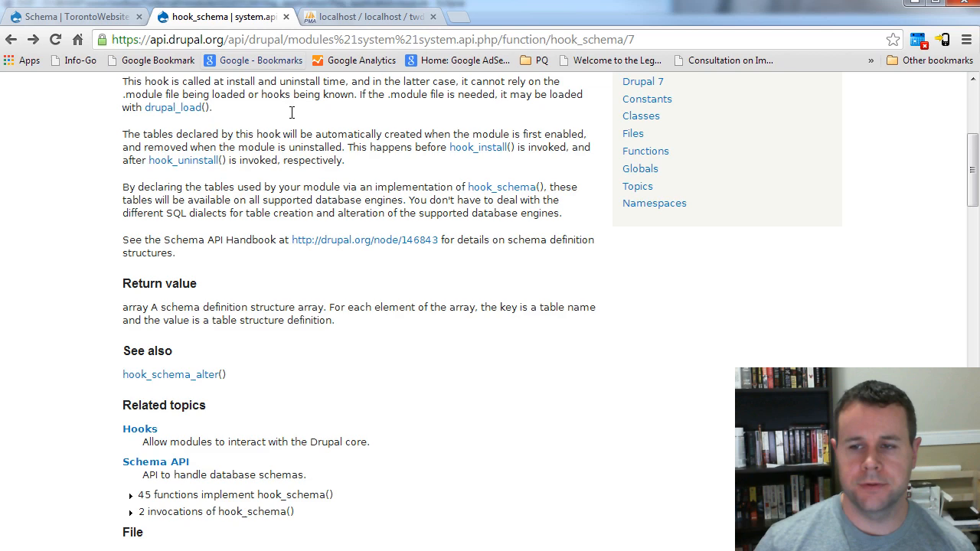
{"action": "scroll", "scroll_direction": "up", "scroll_amount": 3}
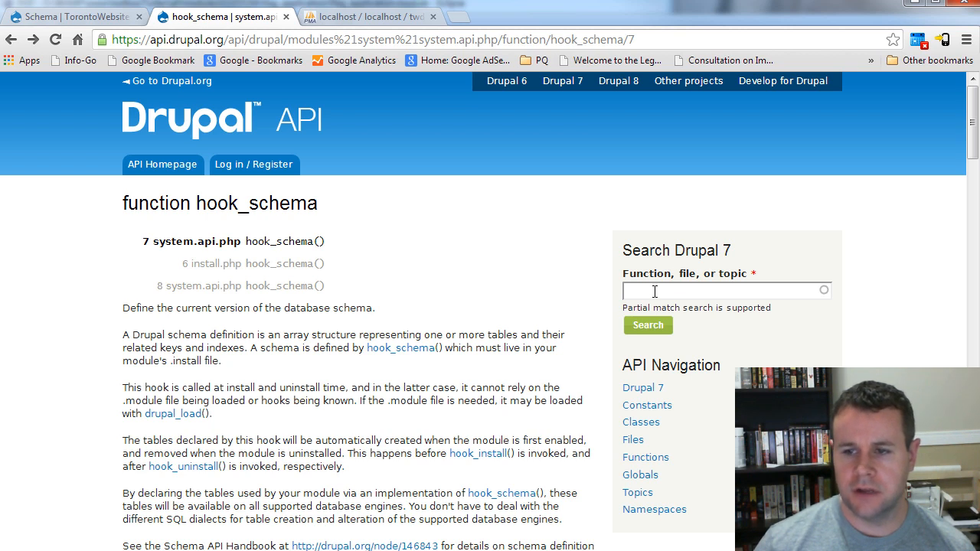
{"action": "double_click", "coordinate": [285, 241]}
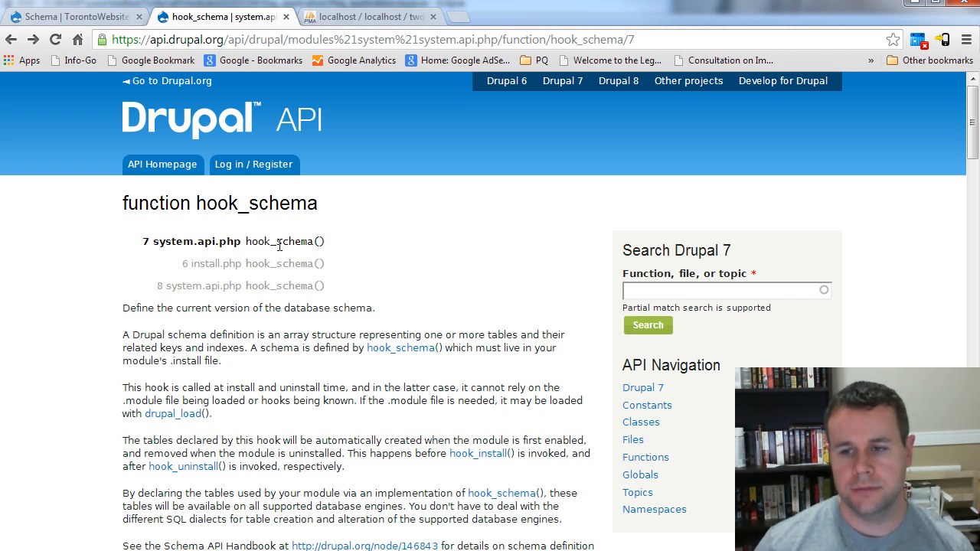
{"action": "double_click", "coordinate": [319, 242]}
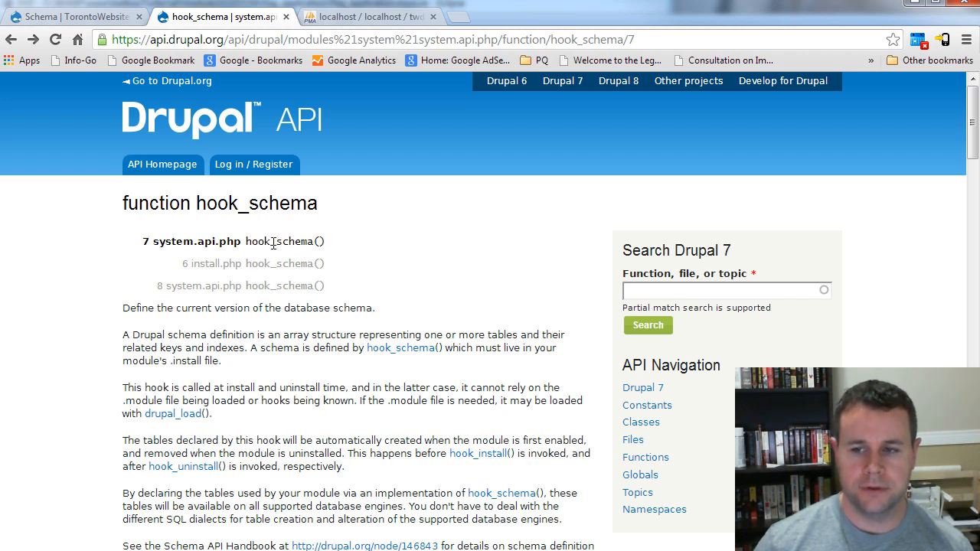
{"action": "double_click", "coordinate": [299, 240]}
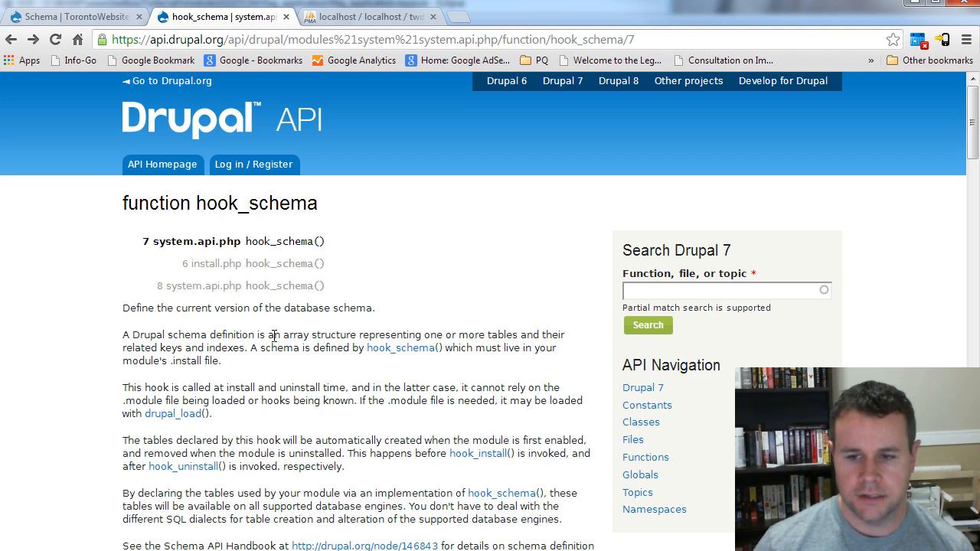
Scroll to the return value section and highlight the start of its description
{"action": "scroll", "scroll_direction": "down", "scroll_amount": 3}
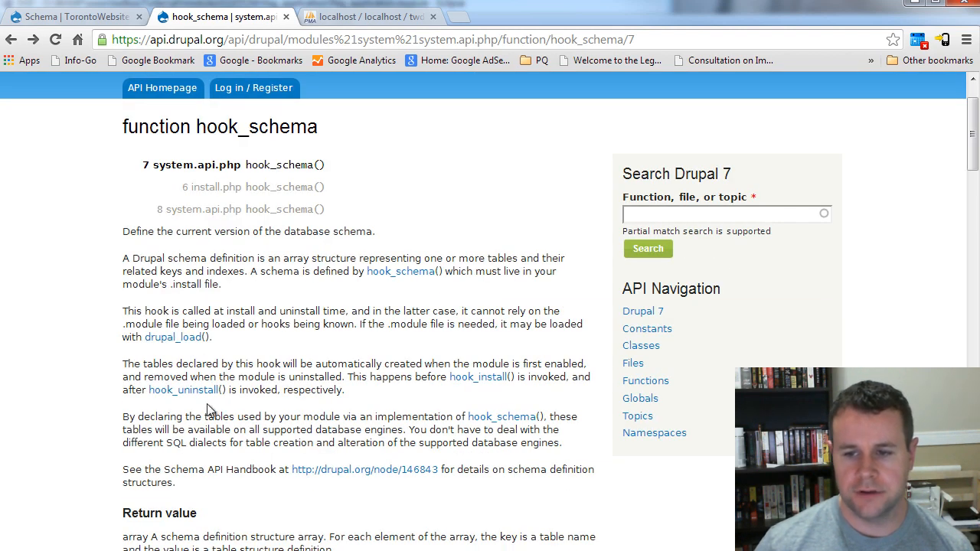
{"action": "left_click_drag", "start_coordinate": [346, 377], "coordinate": [329, 390]}
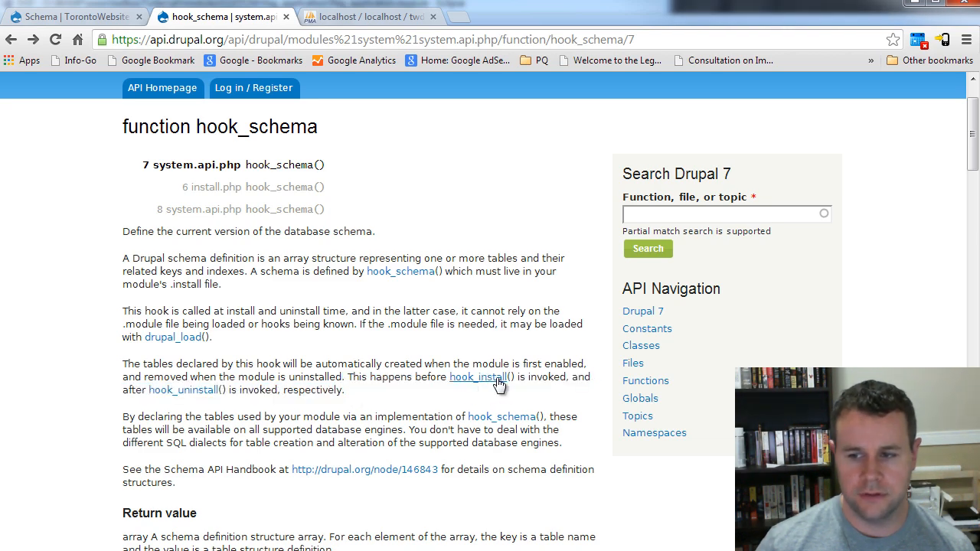
{"action": "scroll", "scroll_direction": "down", "scroll_amount": 3}
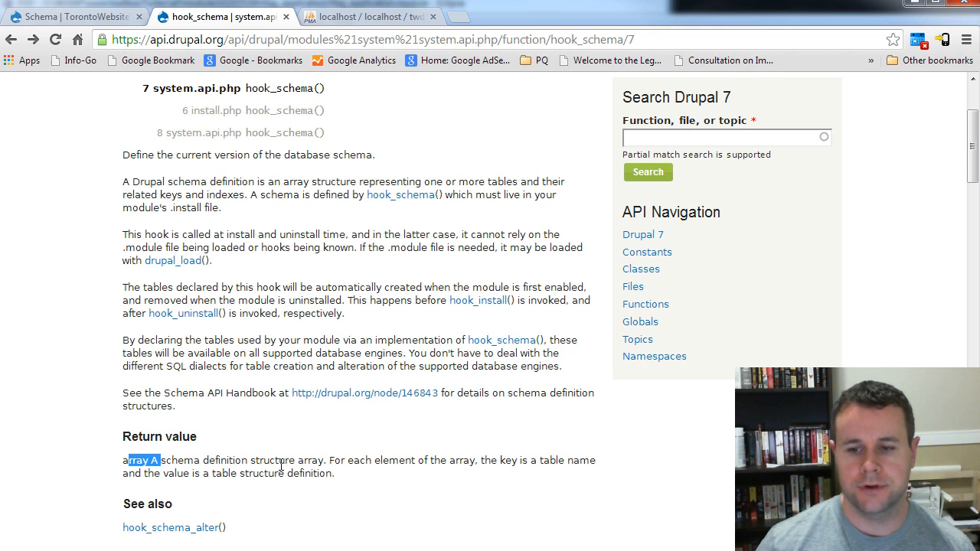
{"action": "left_click_drag", "start_coordinate": [150, 460], "coordinate": [263, 460]}
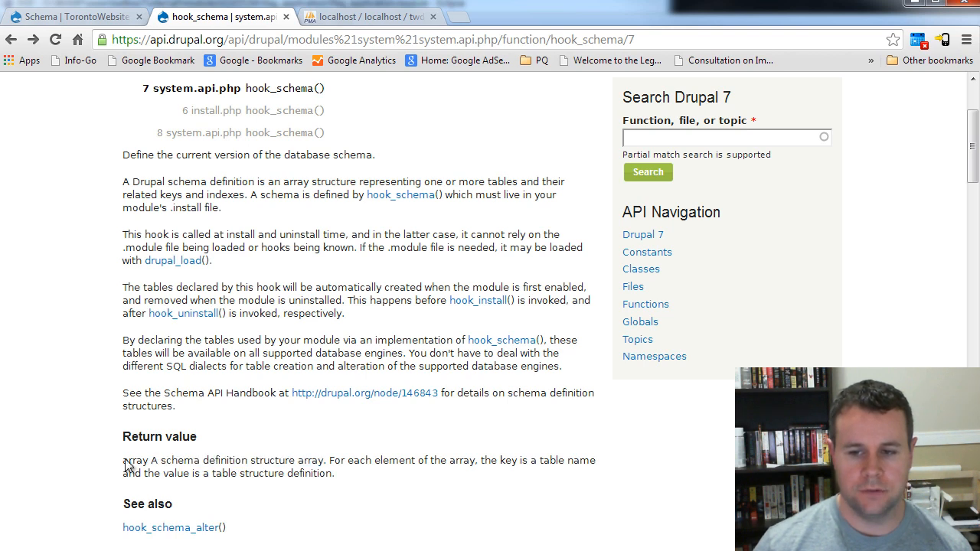
{"action": "mouse_move", "coordinate": [236, 407]}
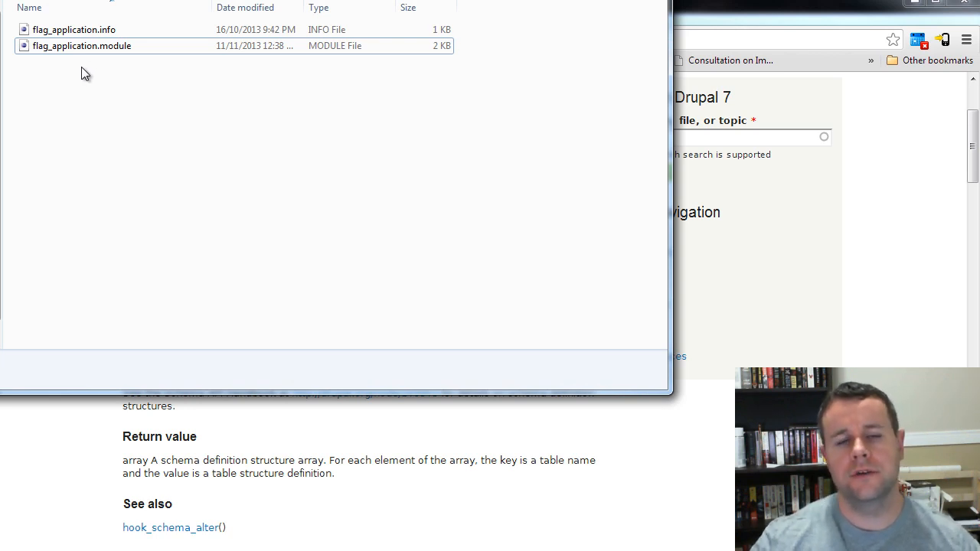
{"action": "mouse_move", "coordinate": [121, 110]}
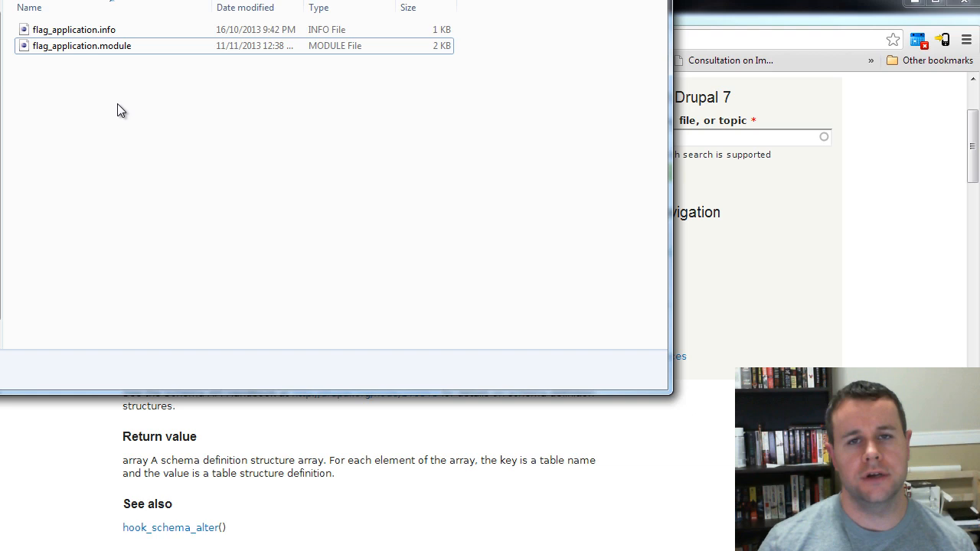
{"action": "mouse_move", "coordinate": [120, 114]}
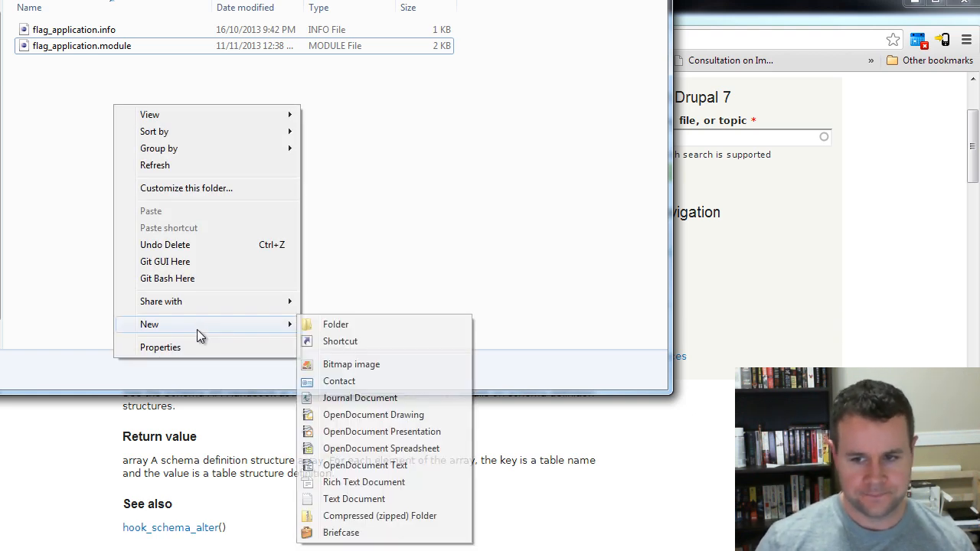
{"action": "mouse_move", "coordinate": [346, 389]}
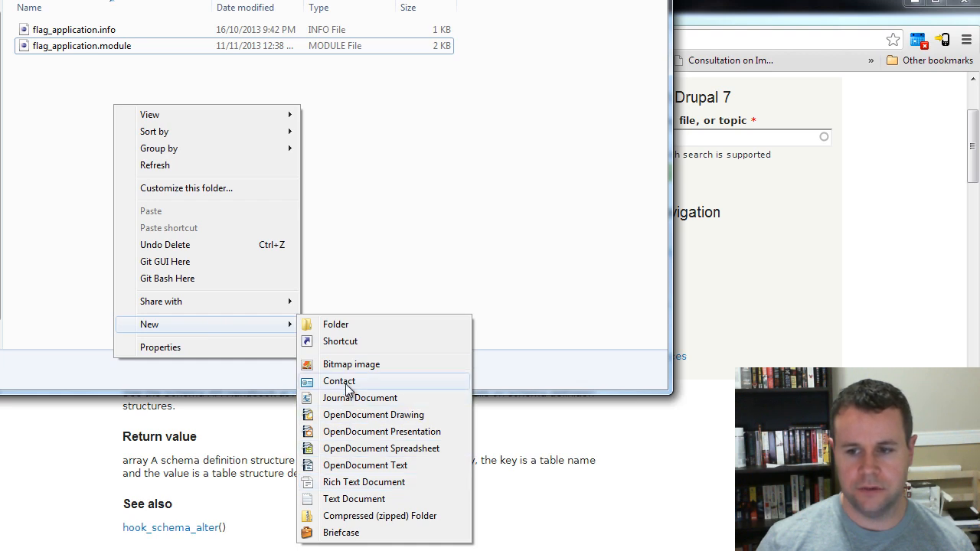
{"action": "mouse_move", "coordinate": [354, 499]}
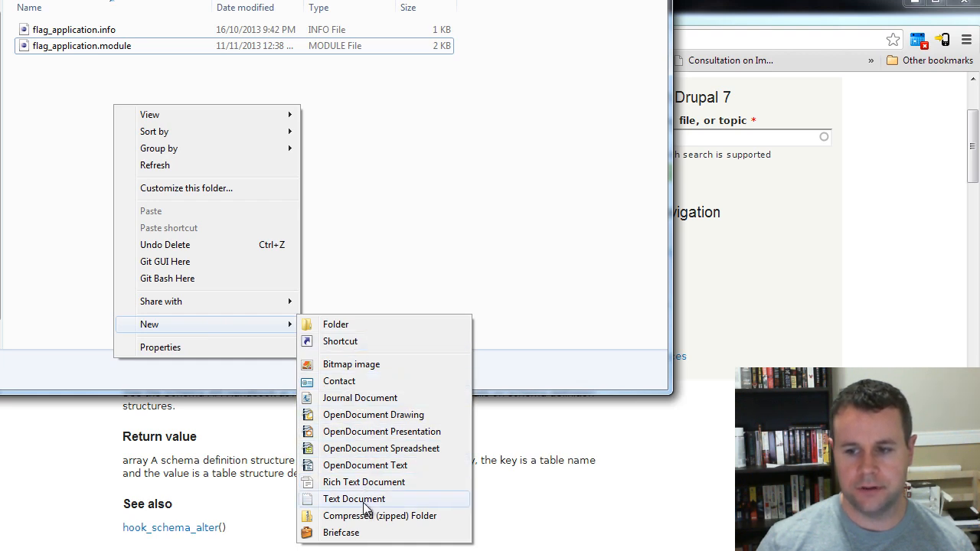
Create a new text document named flag_application.install, accepting the extension change
{"action": "left_click", "coordinate": [354, 499]}
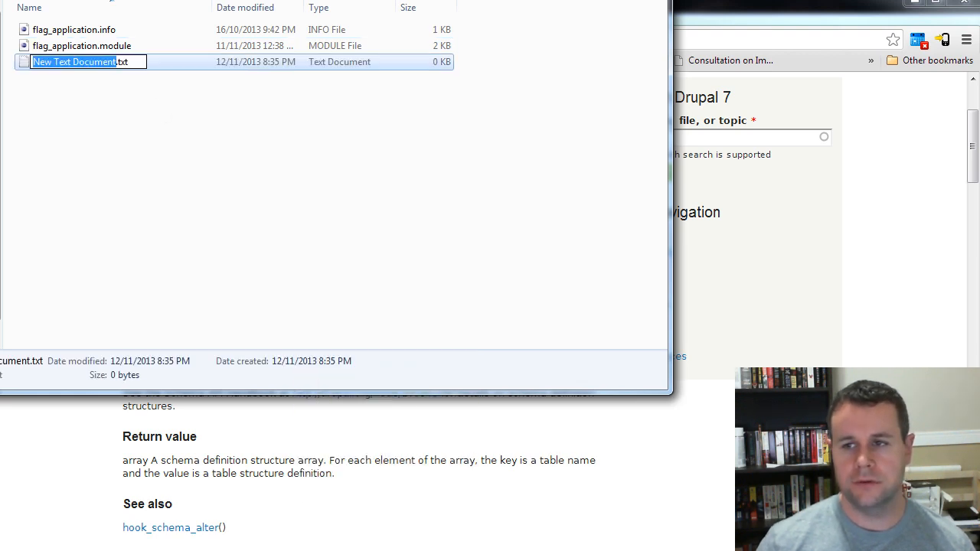
{"action": "type", "text": "flag_application.install"}
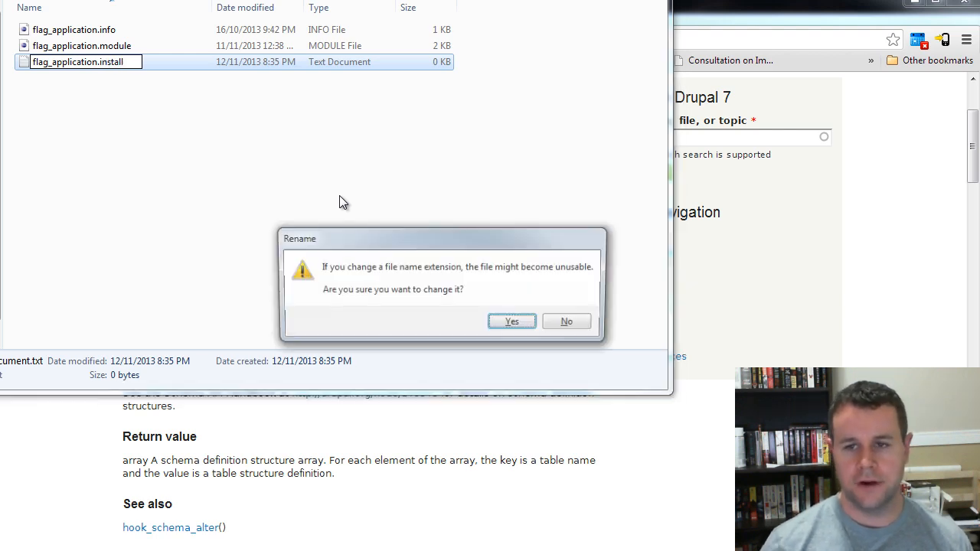
{"action": "left_click", "coordinate": [512, 322]}
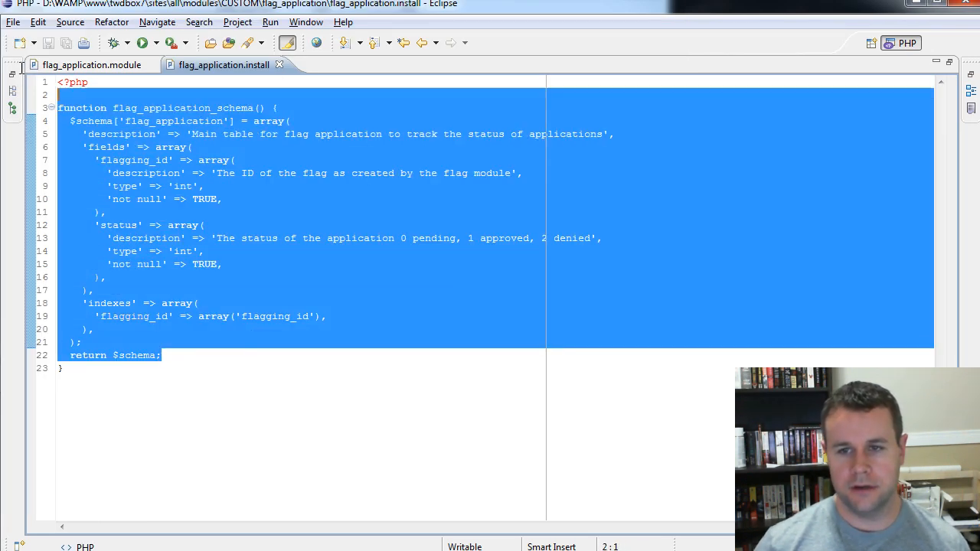
Delete the old schema code, save the emptied file and start it with <?php ?>
{"action": "key", "text": "Delete"}
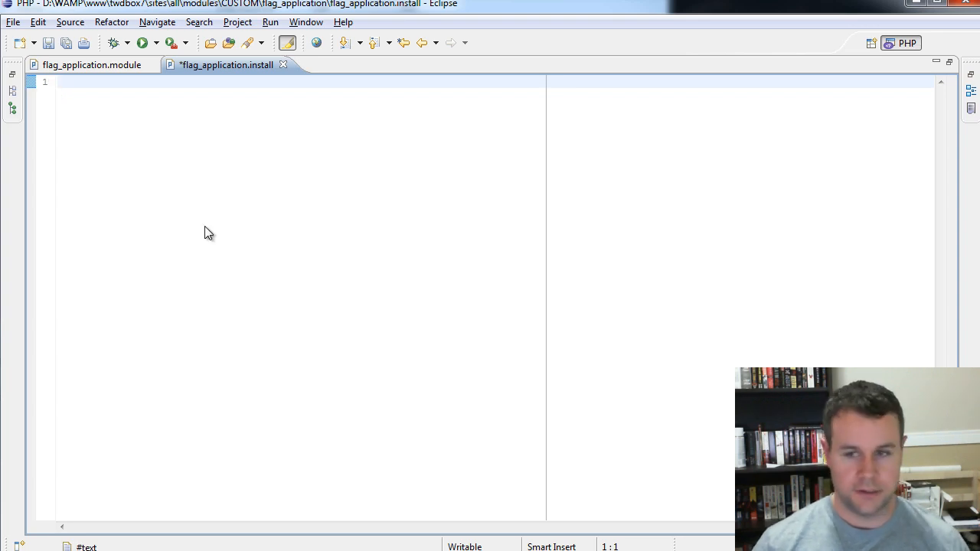
{"action": "key", "text": "ctrl+s"}
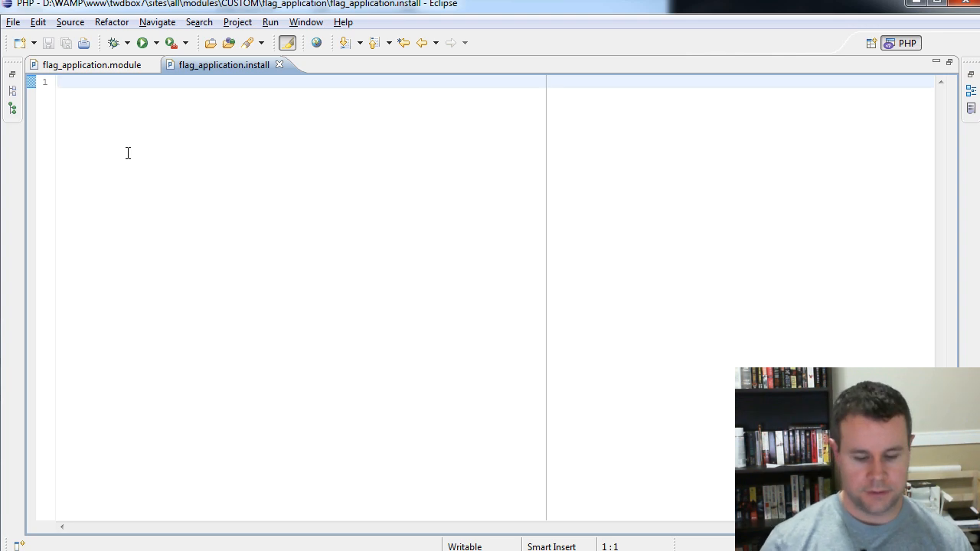
{"action": "type", "text": "<?php ?>"}
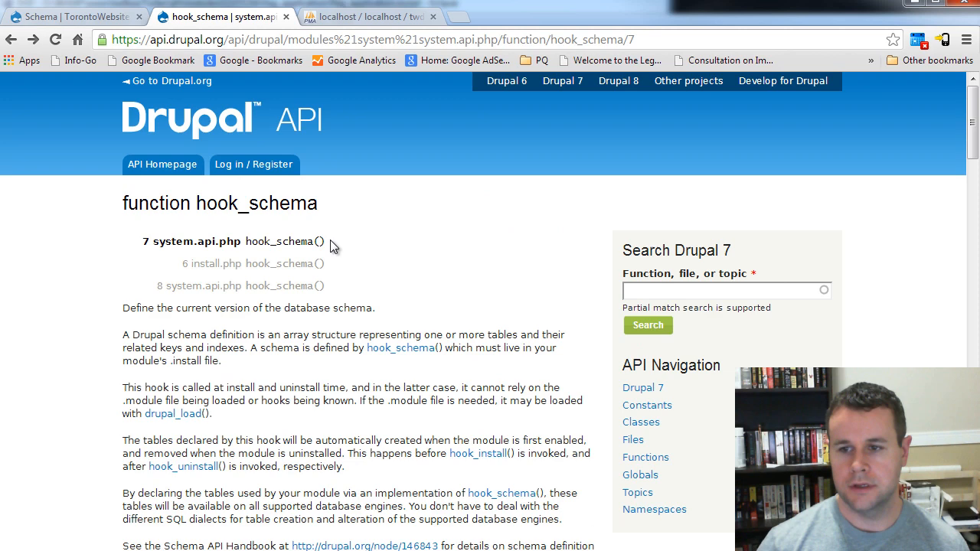
Write the flag_application_schema function ending with return $schema;
{"action": "double_click", "coordinate": [285, 242]}
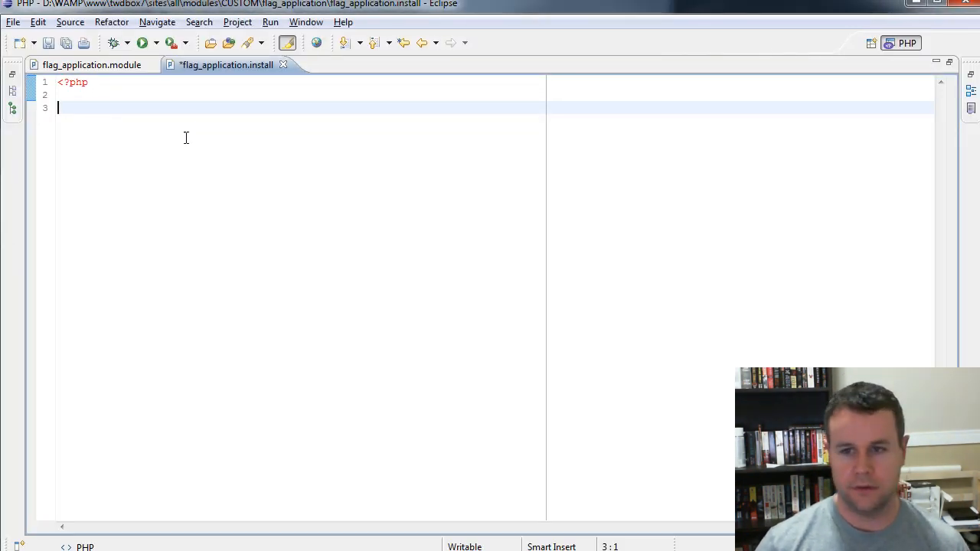
{"action": "type", "text": "function"}
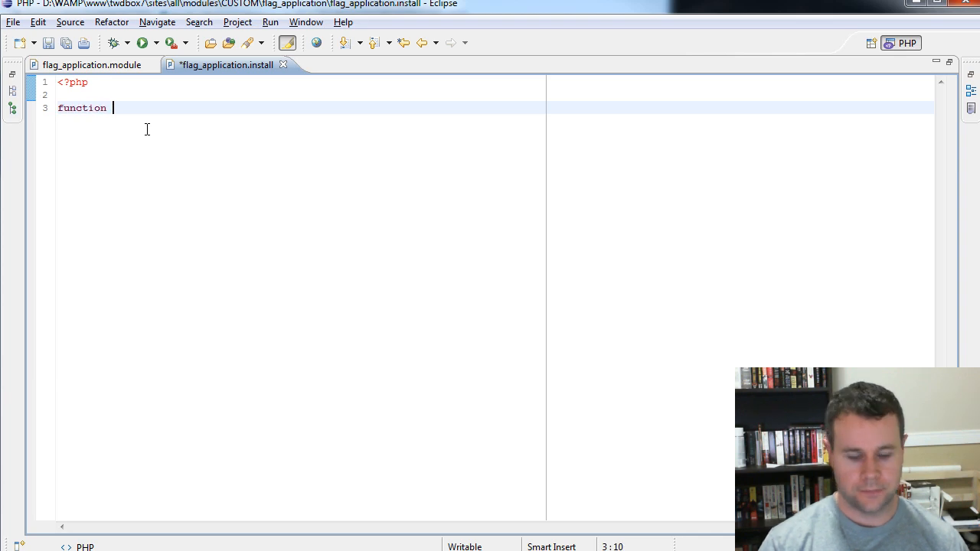
{"action": "type", "text": "hook_schema() {"}
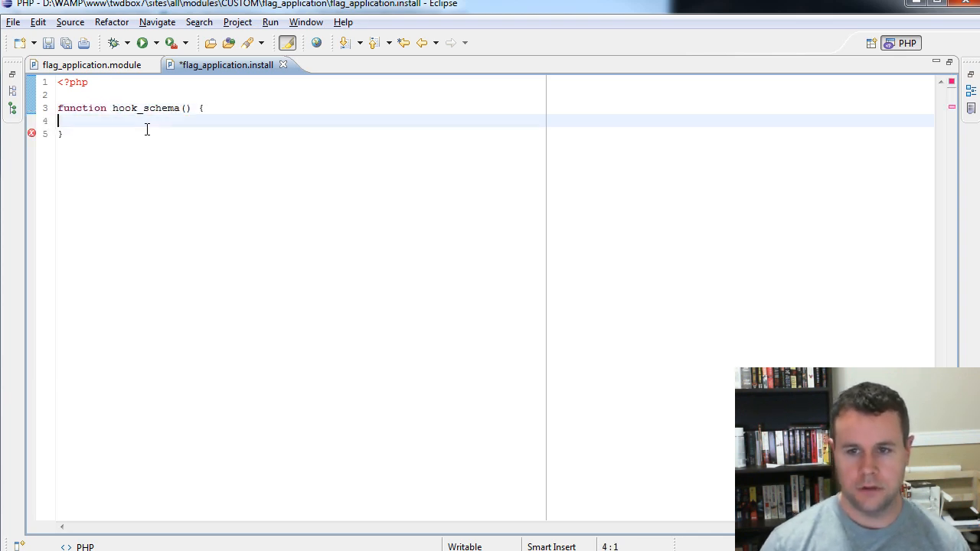
{"action": "type", "text": "return $"}
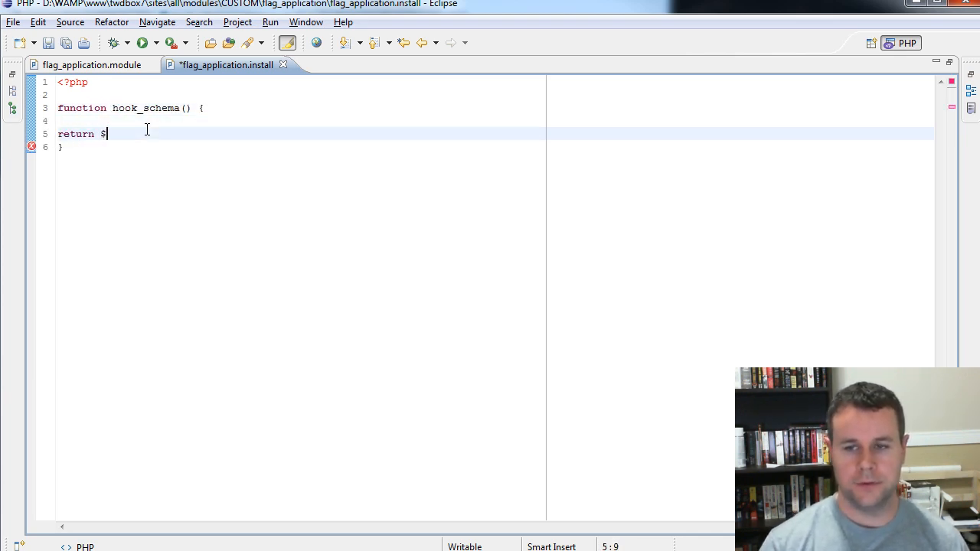
{"action": "type", "text": "schema;"}
{"action": "left_click", "coordinate": [131, 107]}
{"action": "type", "text": "flag_application"}
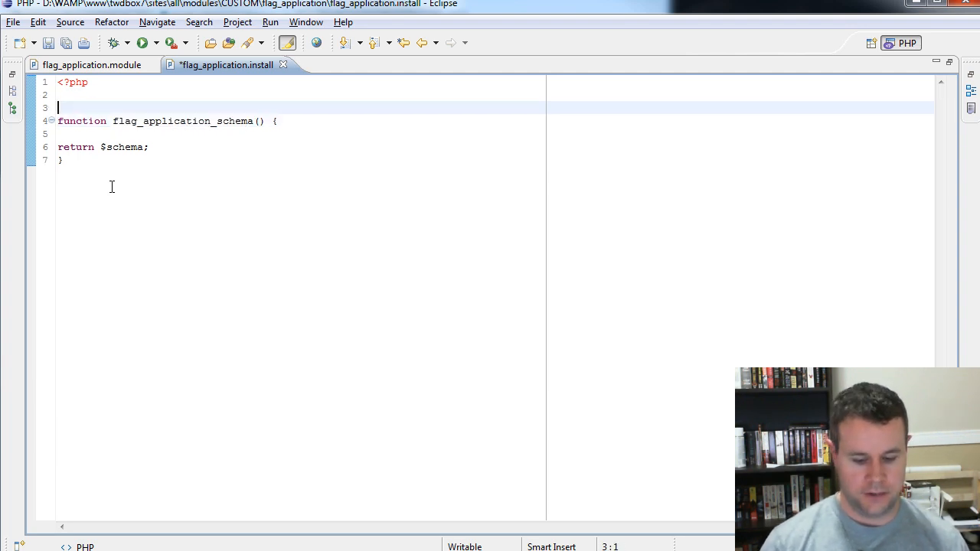
Add an 'Implements hook_schema' docblock above it and save the install file
{"action": "type", "text": "/**"}
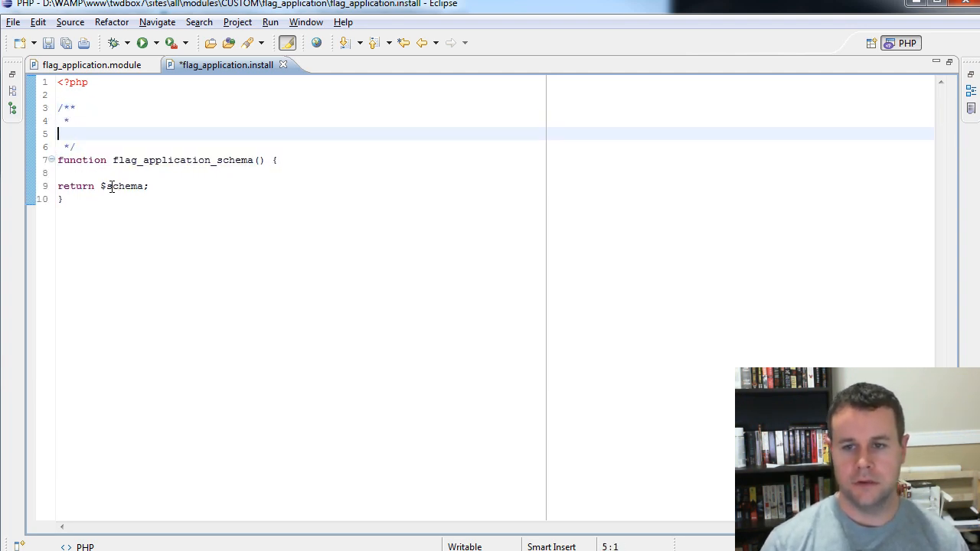
{"action": "type", "text": "Implments h"}
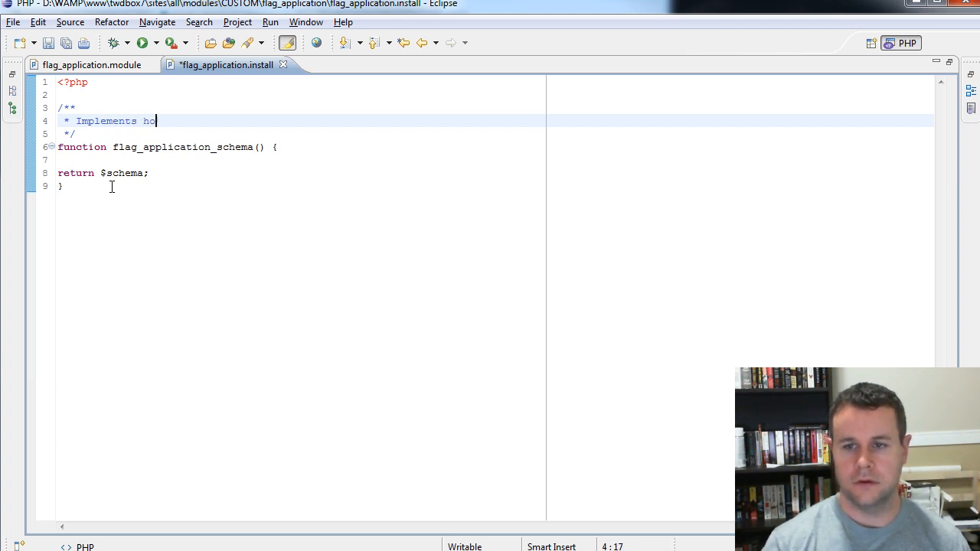
{"action": "type", "text": "ok_schem"}
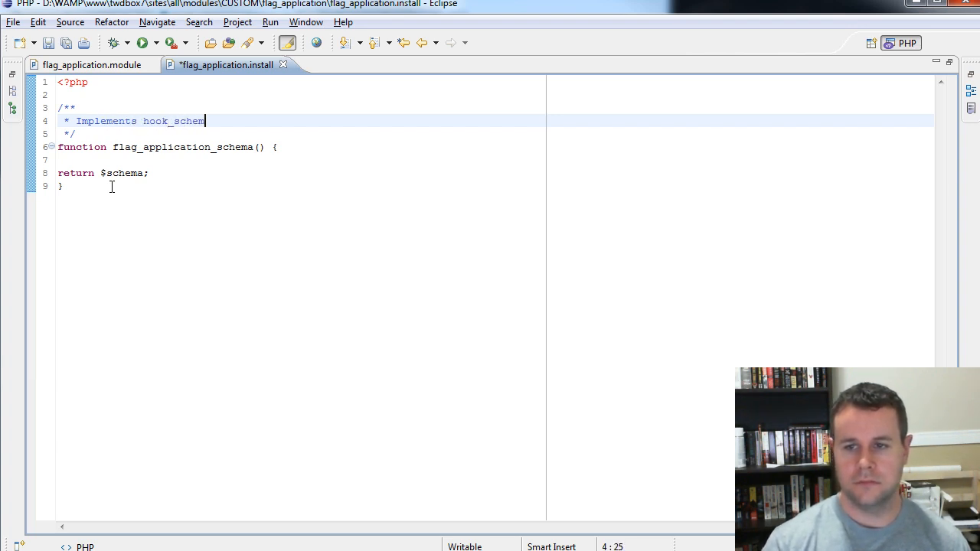
{"action": "type", "text": "a"}
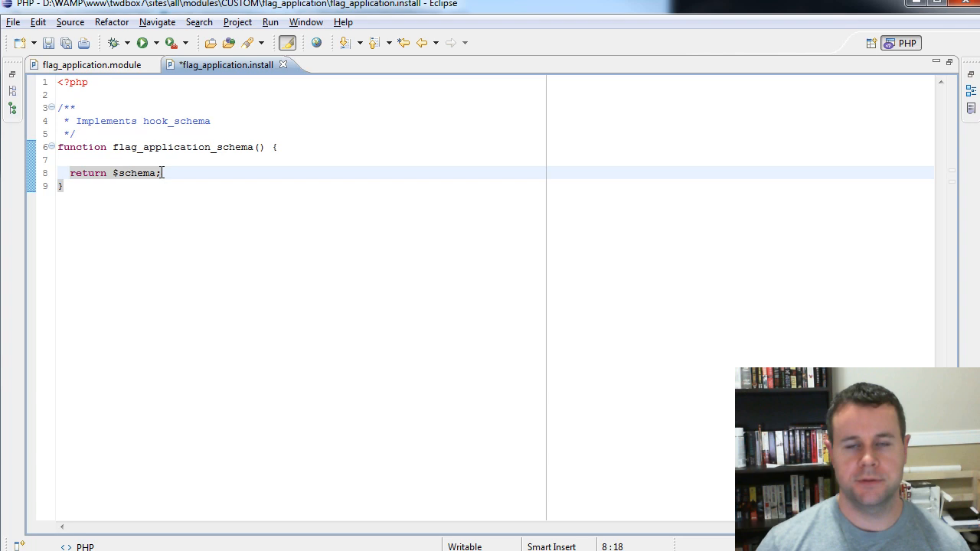
{"action": "key", "text": "ctrl+s"}
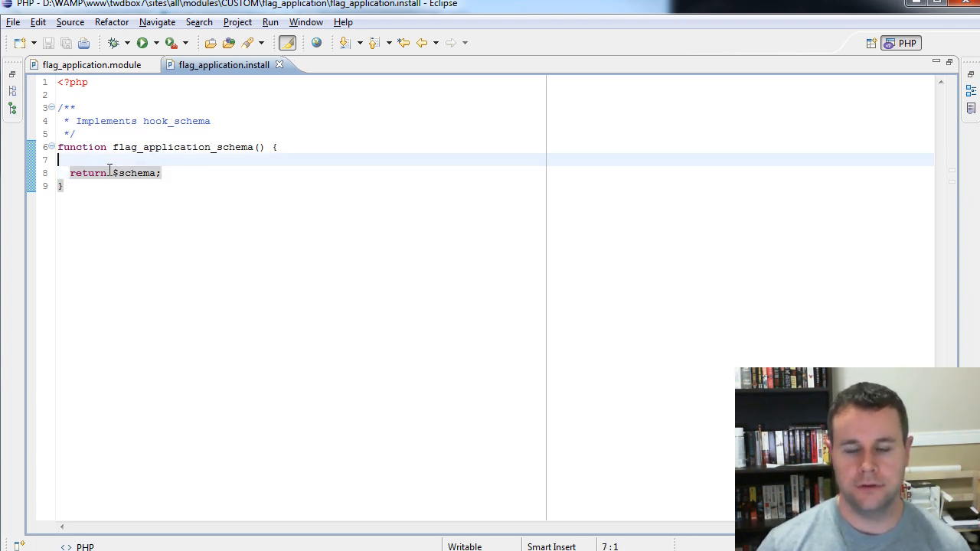
{"action": "left_click", "coordinate": [89, 171]}
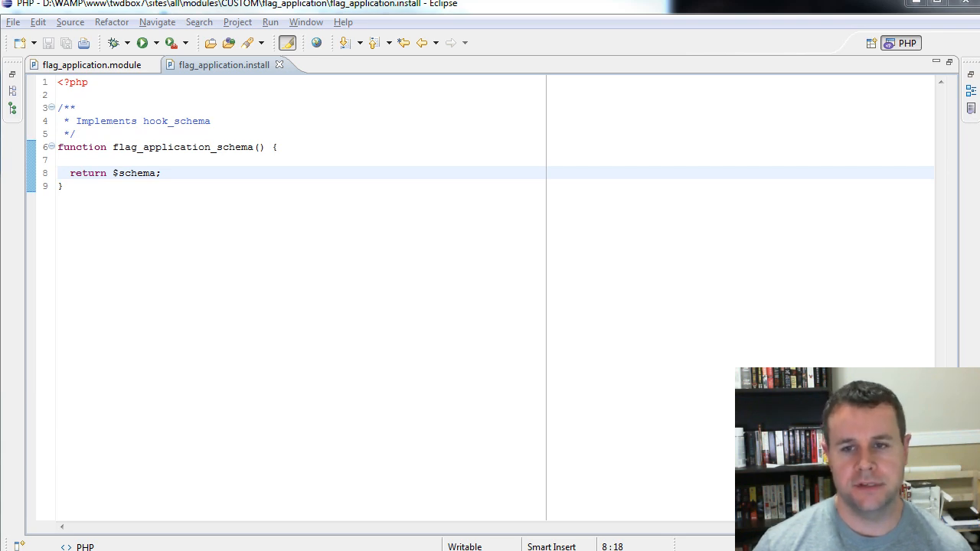
{"action": "left_click", "coordinate": [63, 185]}
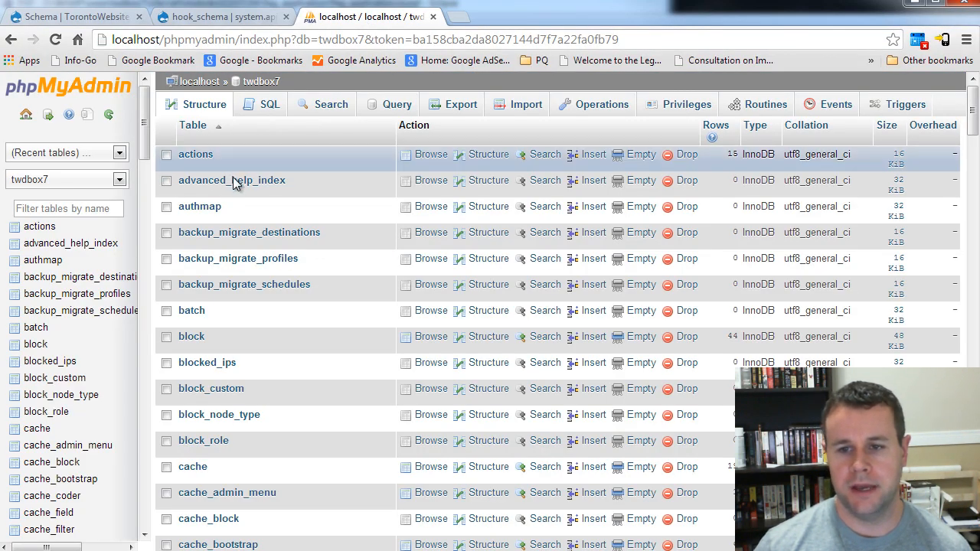
Scroll down the twdbox7 table list to the Create table form
{"action": "scroll", "scroll_direction": "down", "scroll_amount": 3}
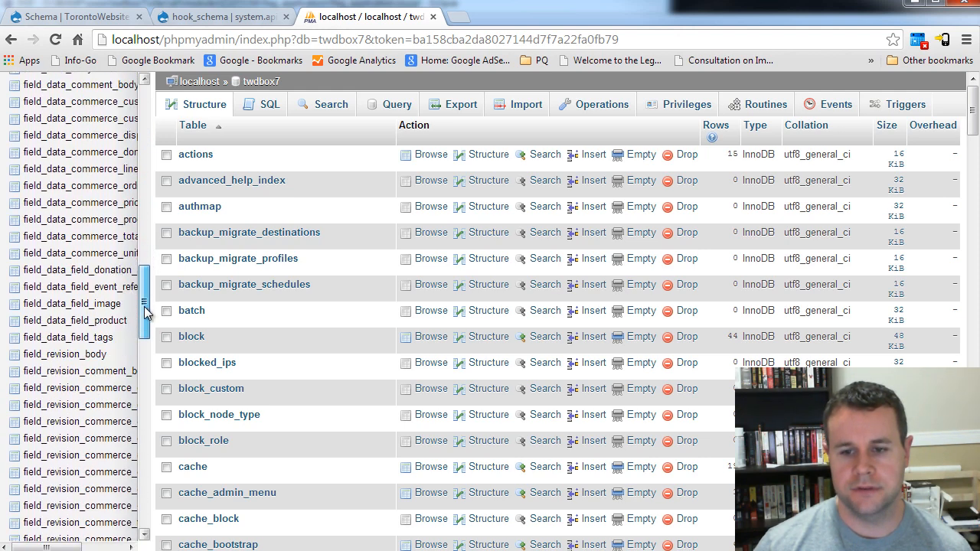
{"action": "scroll", "scroll_direction": "down", "scroll_amount": 3}
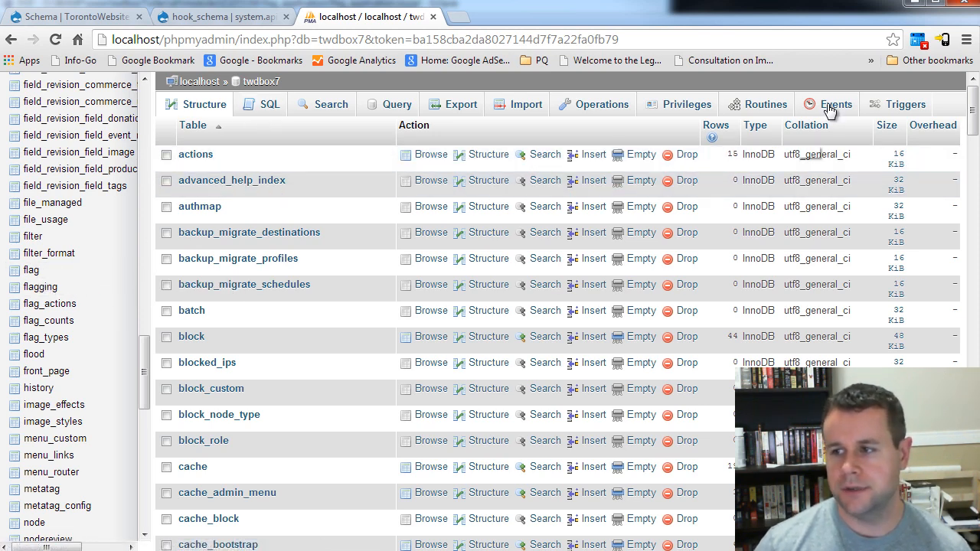
{"action": "scroll", "scroll_direction": "down", "scroll_amount": 3}
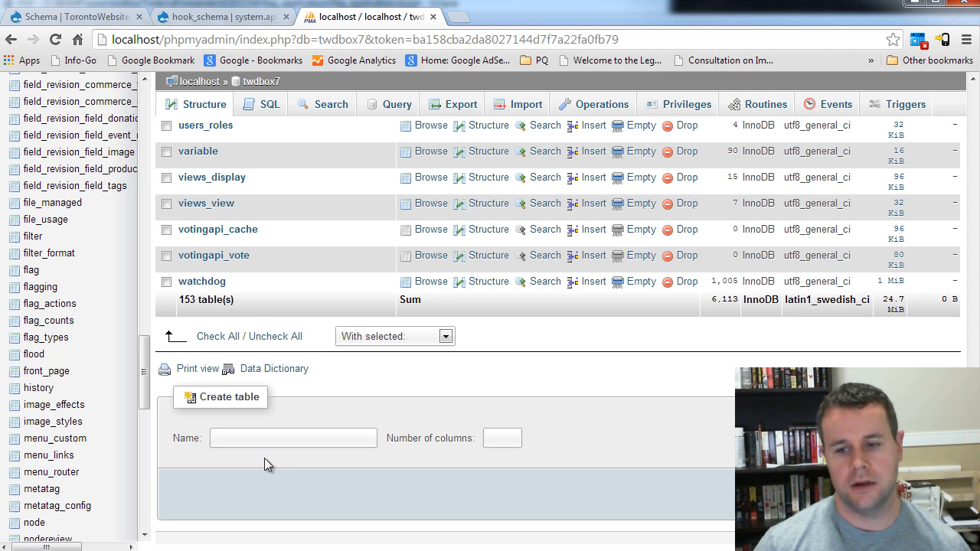
Start a new table flag_application with 2 columns and go to its column form
{"action": "left_click", "coordinate": [295, 438]}
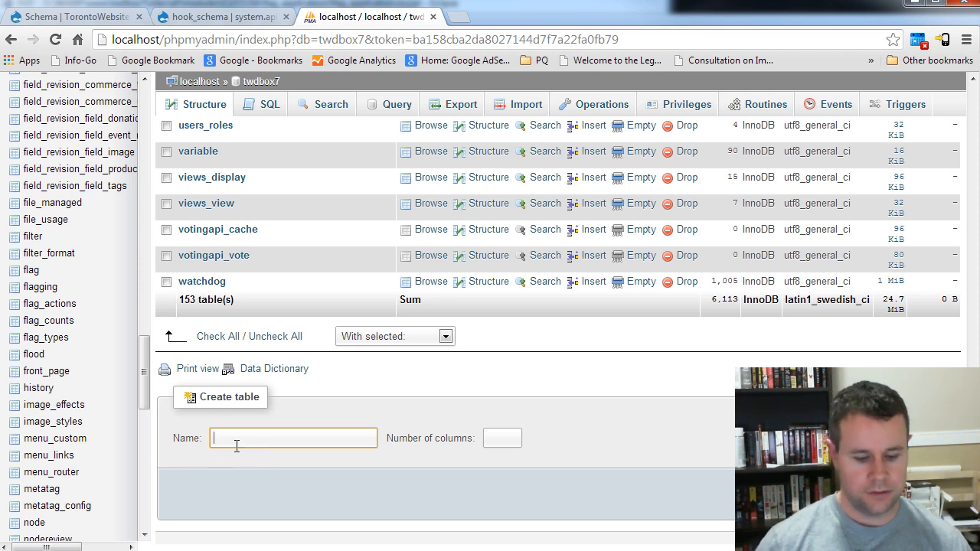
{"action": "type", "text": "flag_applica"}
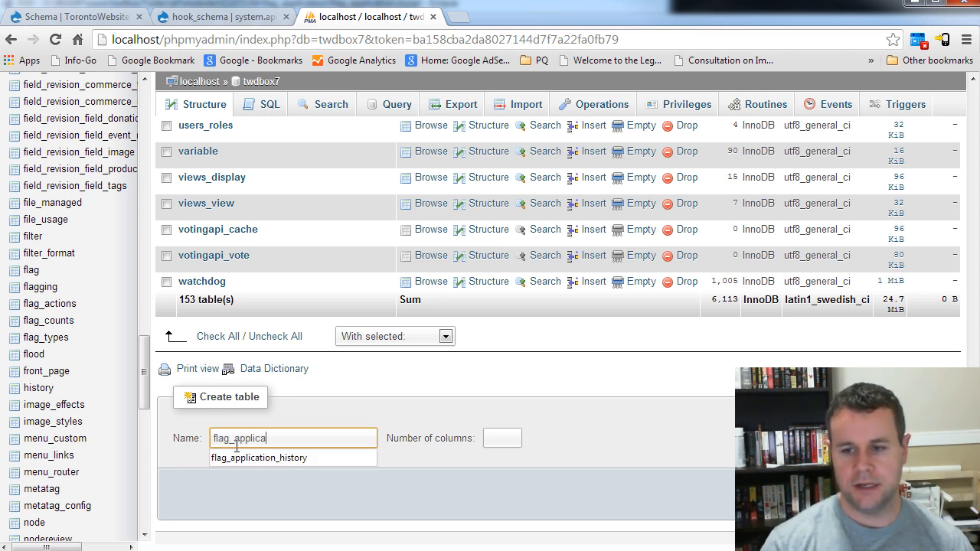
{"action": "type", "text": "2"}
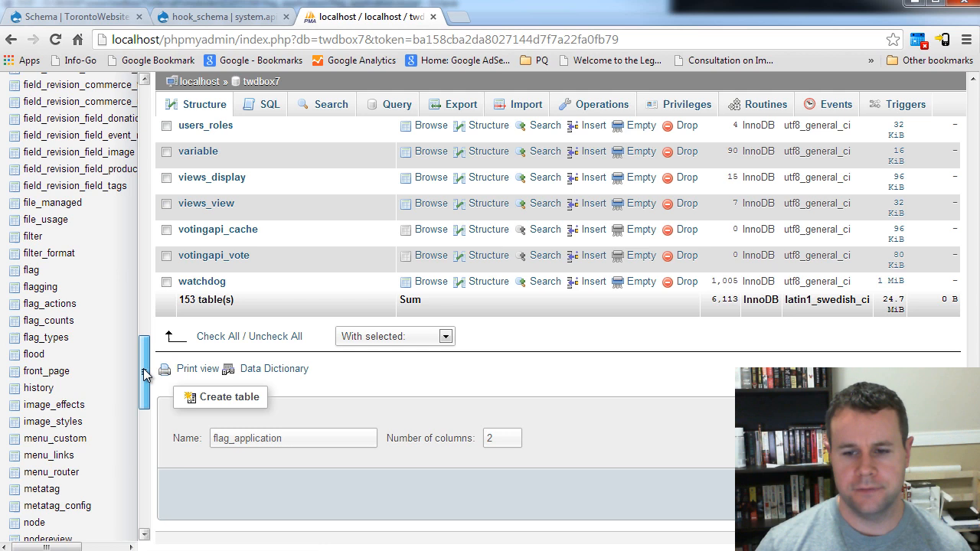
{"action": "scroll", "scroll_direction": "down", "scroll_amount": 3}
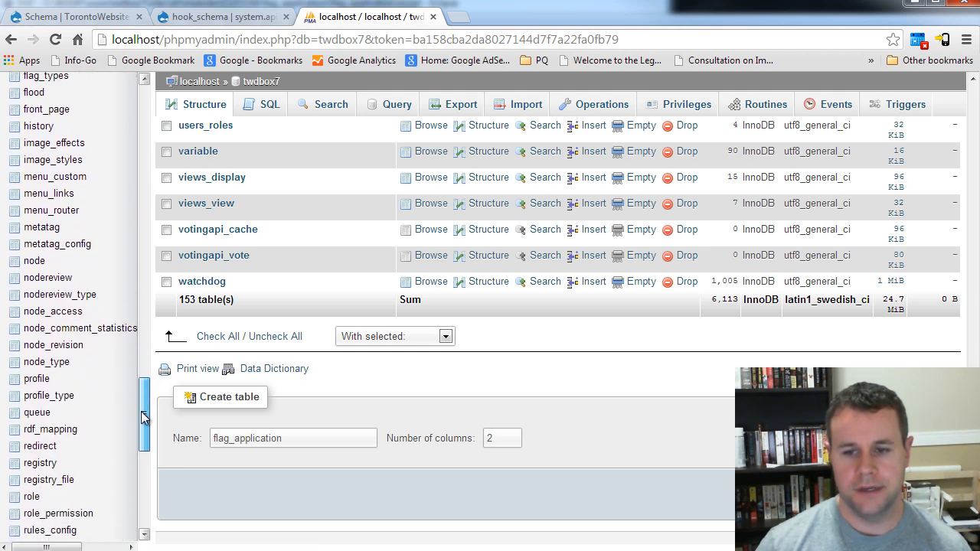
{"action": "scroll", "scroll_direction": "down", "scroll_amount": 3}
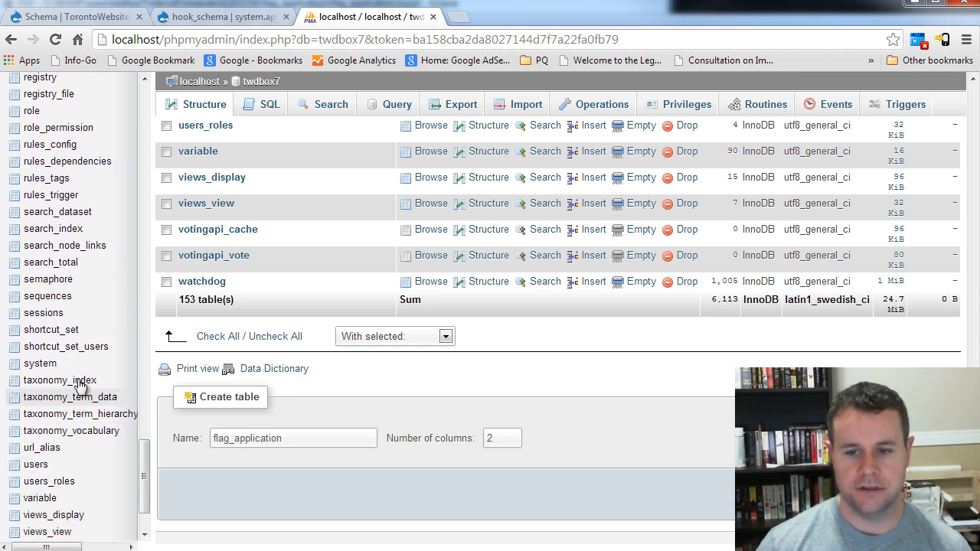
{"action": "mouse_move", "coordinate": [76, 524]}
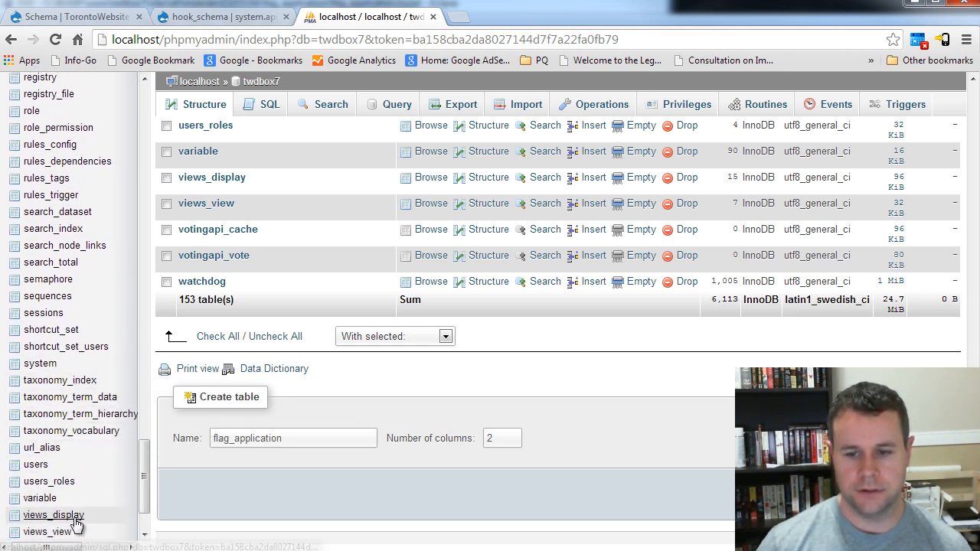
{"action": "left_click", "coordinate": [227, 396]}
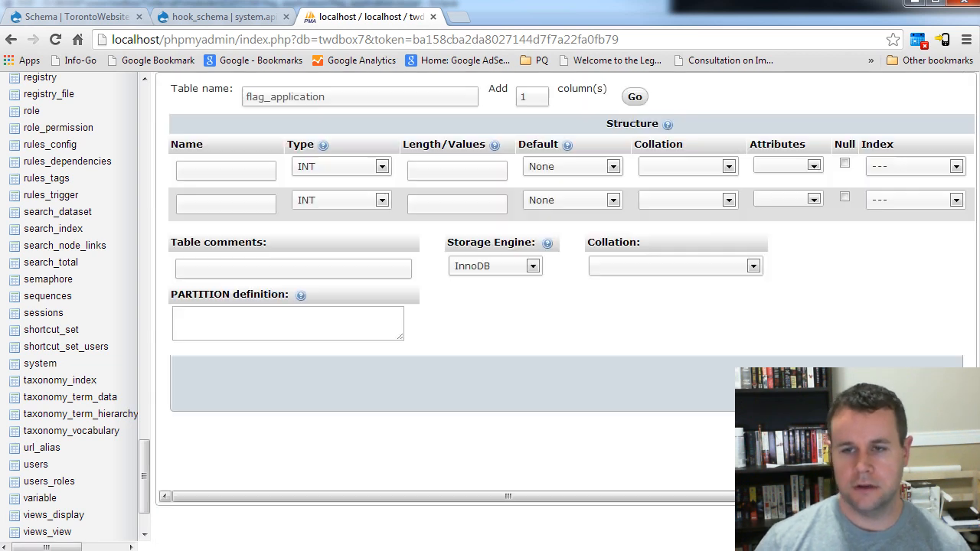
Name the first column flagging_id and bring up link options for the flagging table
{"action": "left_click", "coordinate": [225, 170]}
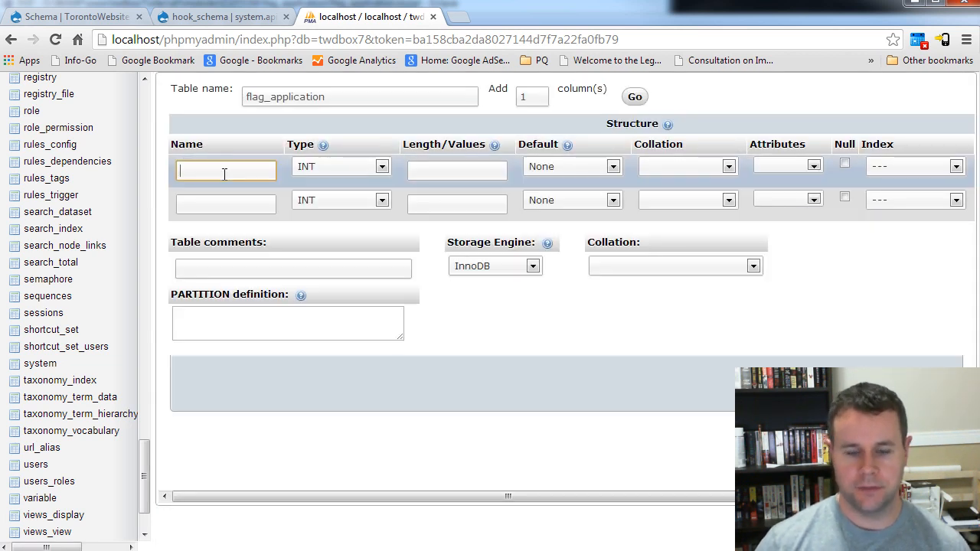
{"action": "type", "text": "flagging_id"}
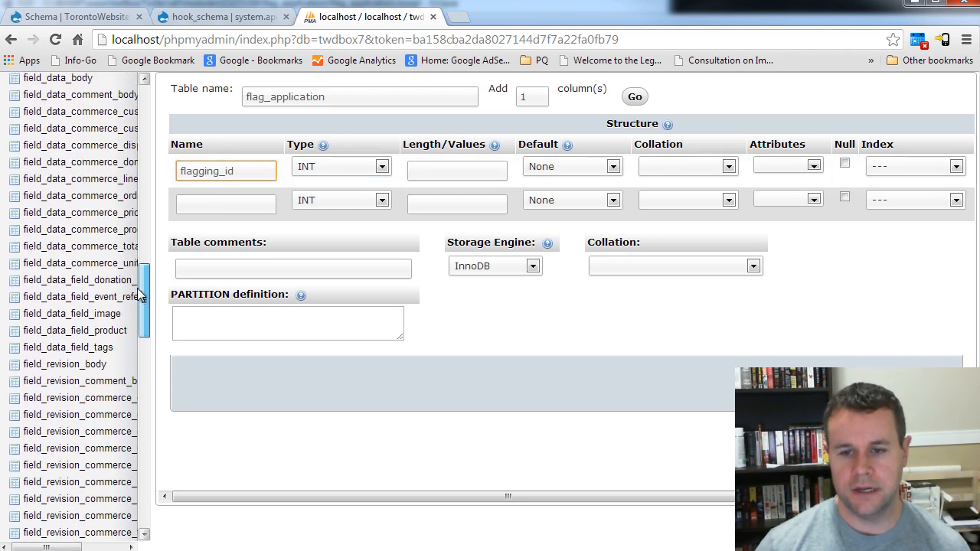
{"action": "scroll", "scroll_direction": "down", "scroll_amount": 3}
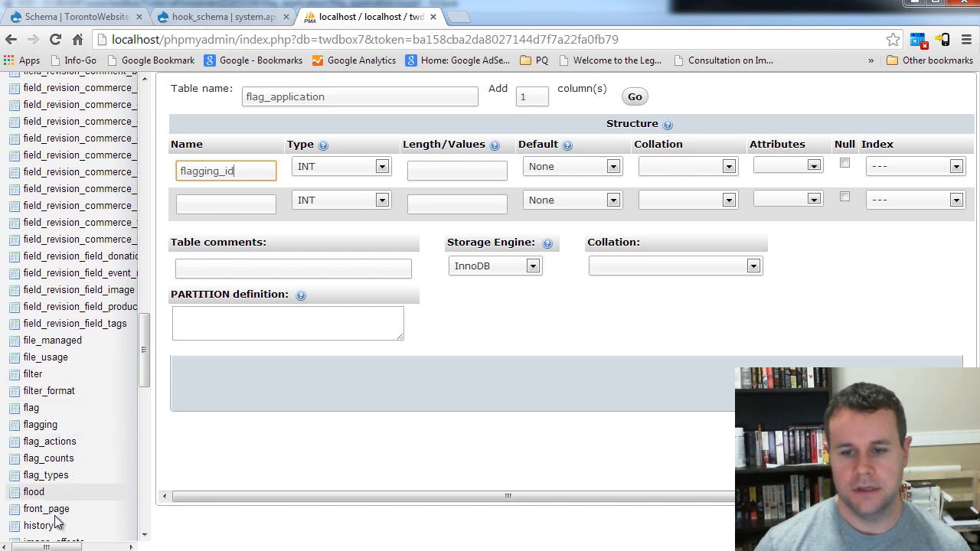
{"action": "right_click", "coordinate": [40, 424]}
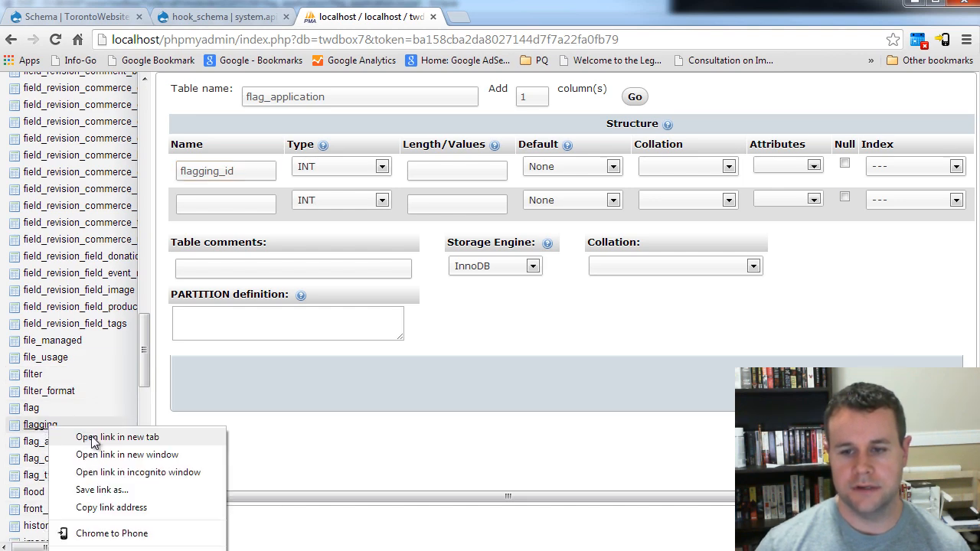
View the flagging table's column structure in a new tab
{"action": "left_click", "coordinate": [116, 437]}
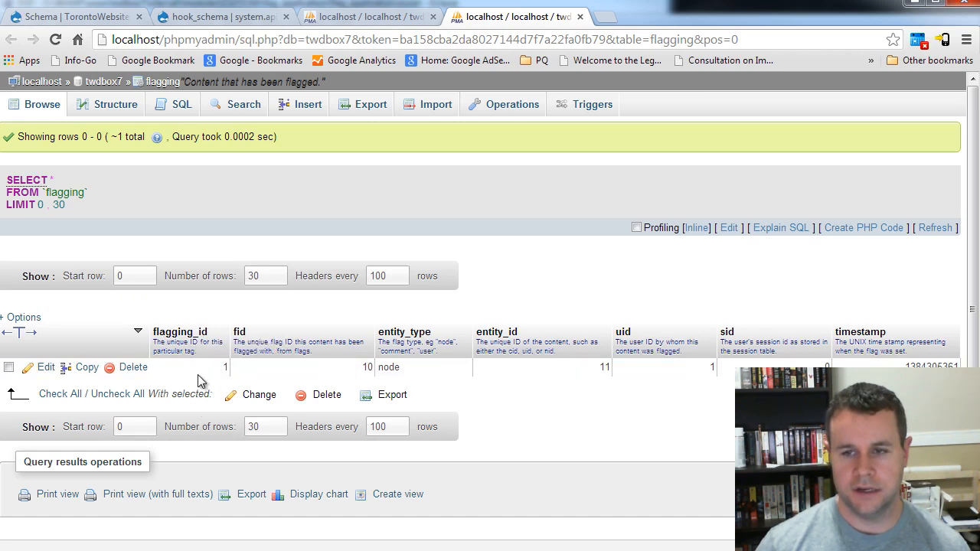
{"action": "left_click", "coordinate": [115, 104]}
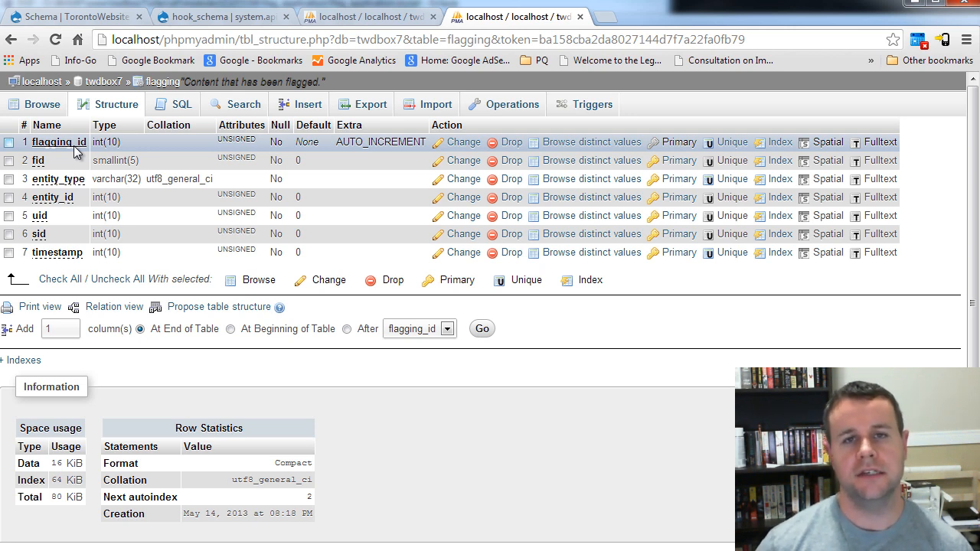
{"action": "mouse_move", "coordinate": [60, 150]}
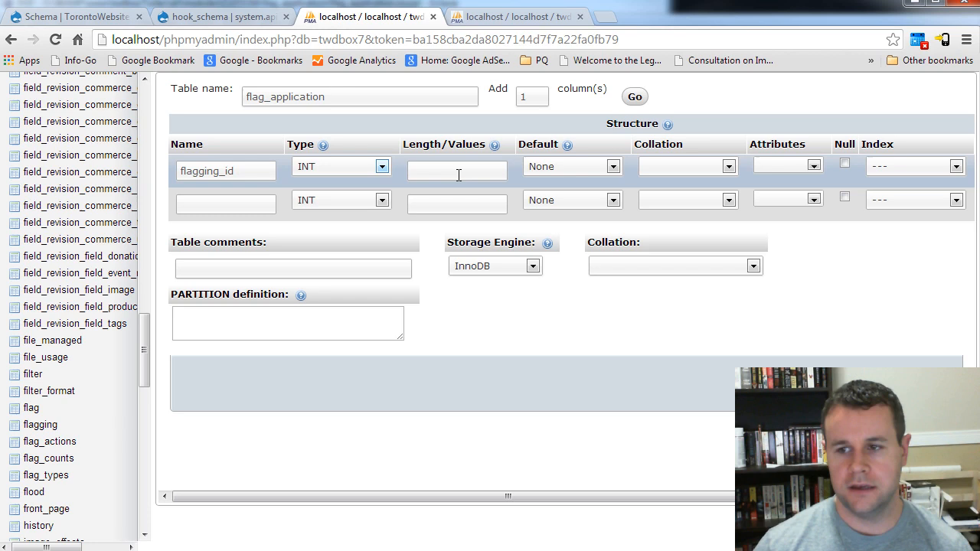
Set flagging_id length 10 with an index, add a status column and save the table
{"action": "type", "text": "10"}
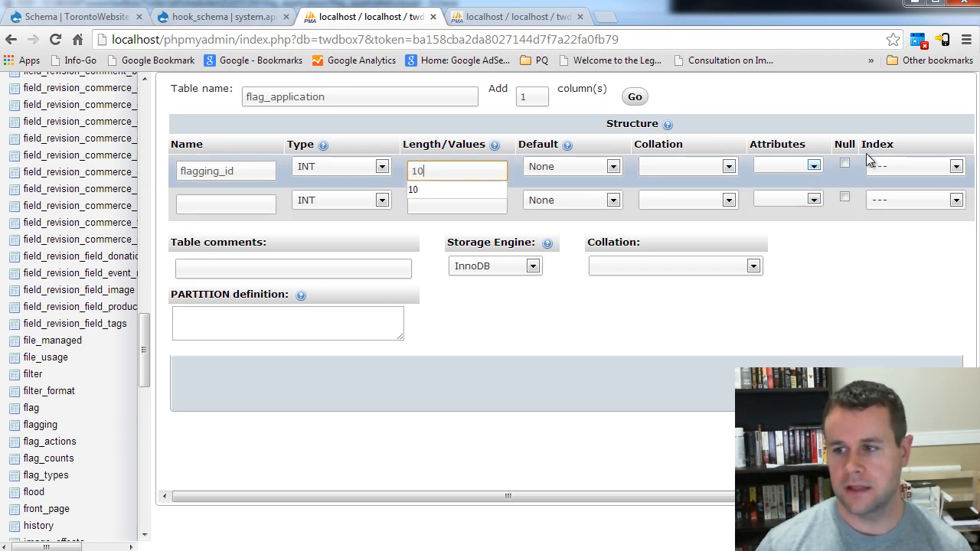
{"action": "left_click", "coordinate": [911, 165]}
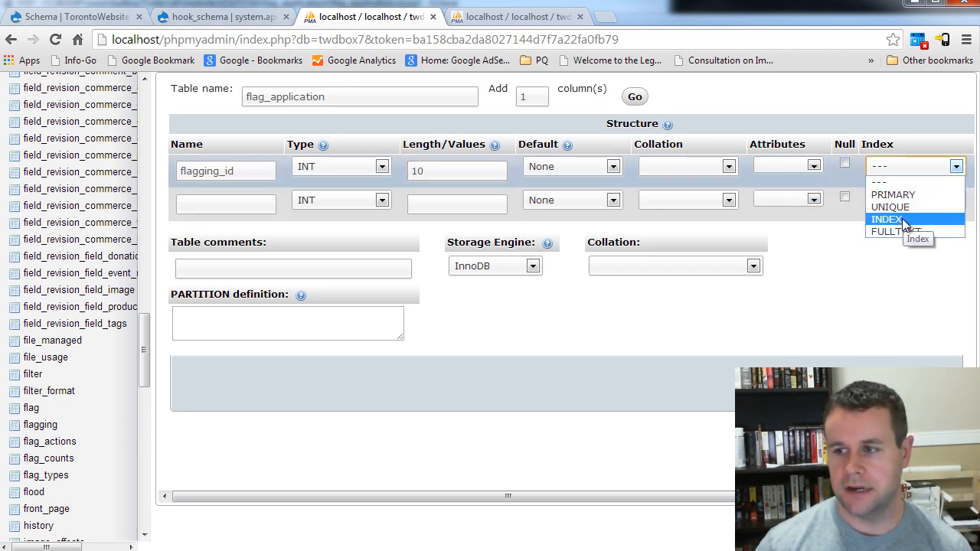
{"action": "left_click", "coordinate": [887, 221]}
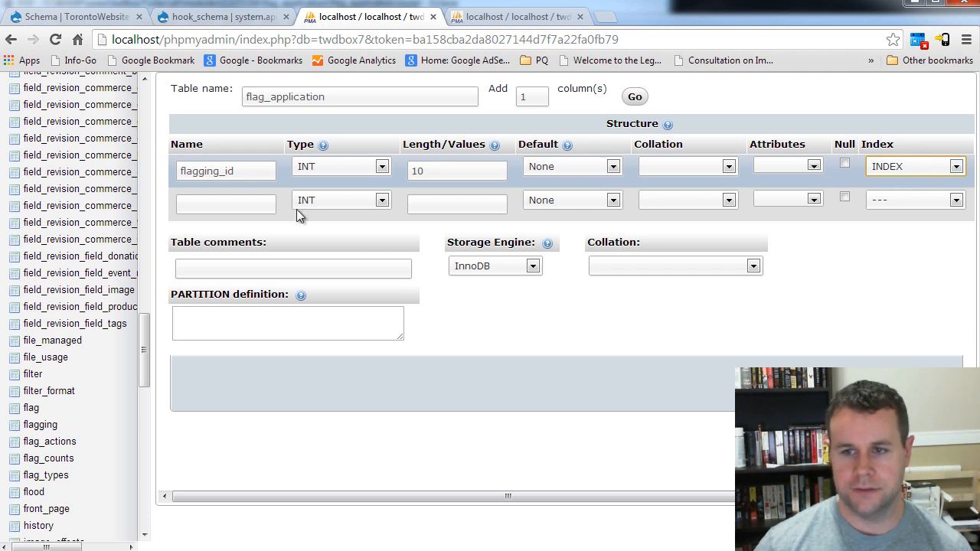
{"action": "type", "text": "status"}
{"action": "left_click", "coordinate": [456, 204]}
{"action": "type", "text": "1"}
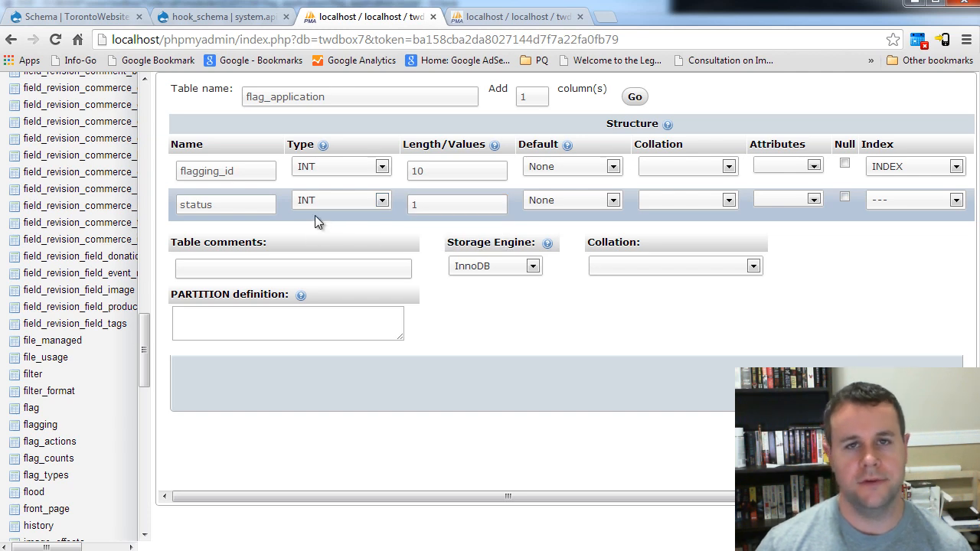
{"action": "mouse_move", "coordinate": [754, 215]}
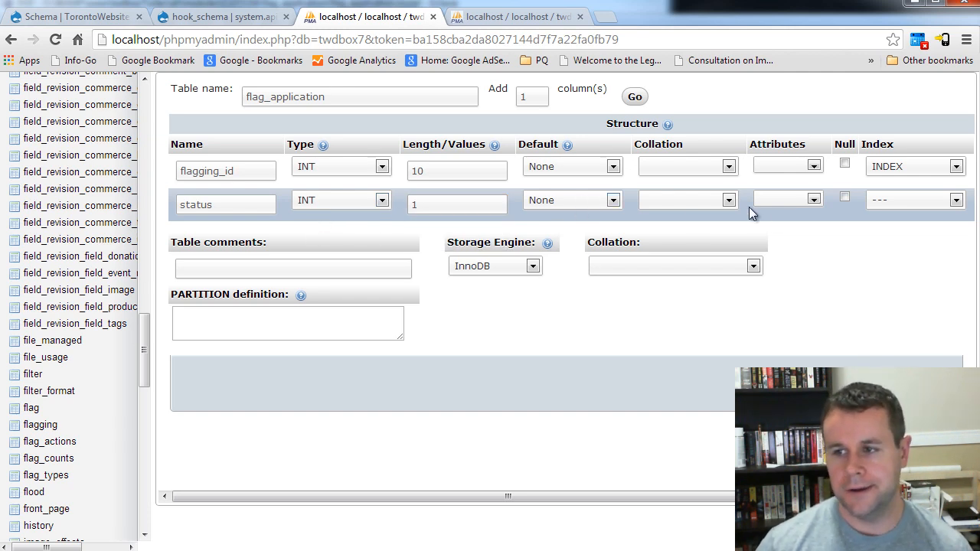
{"action": "mouse_move", "coordinate": [594, 357]}
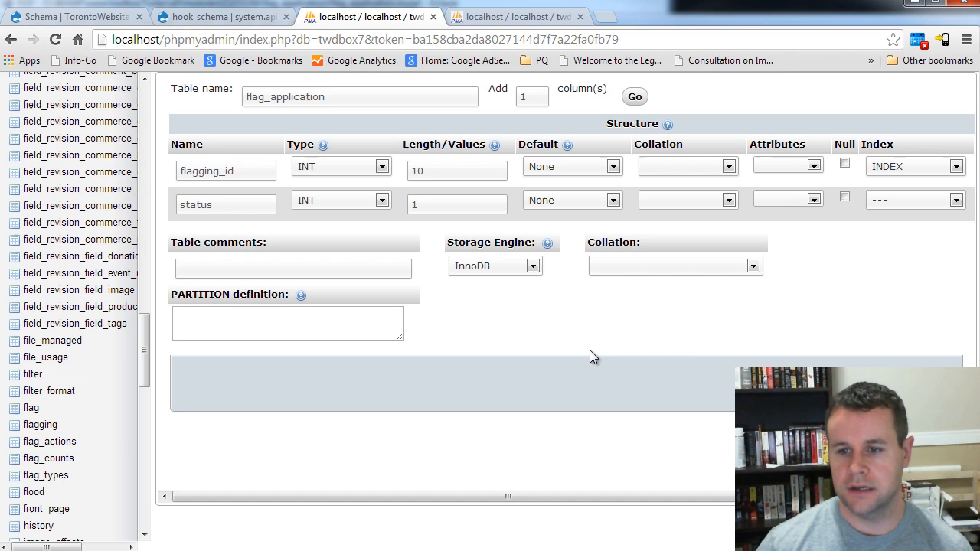
{"action": "left_click", "coordinate": [635, 95]}
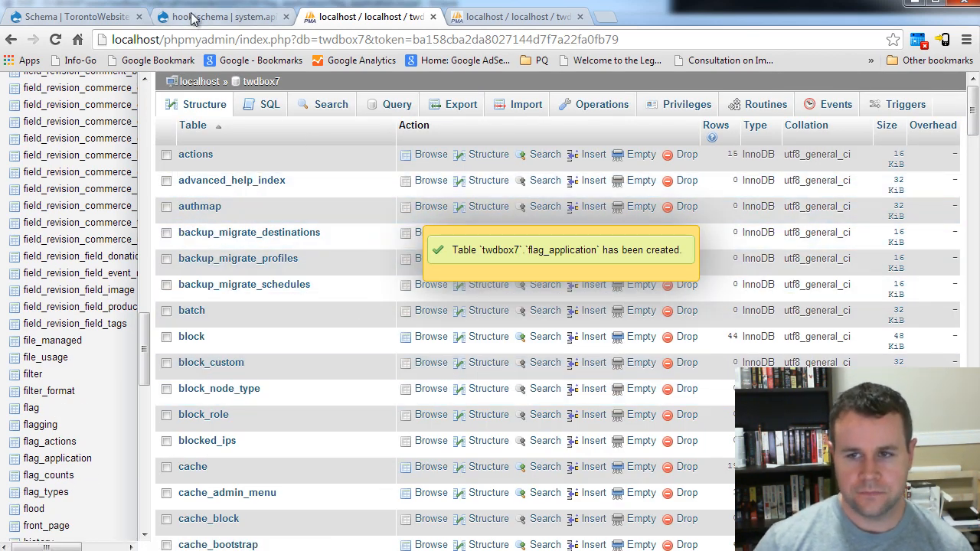
From the hook_schema docs, visit the Schema module project page and read it
{"action": "left_click", "coordinate": [222, 15]}
{"action": "type", "text": "drupal.org/proje"}
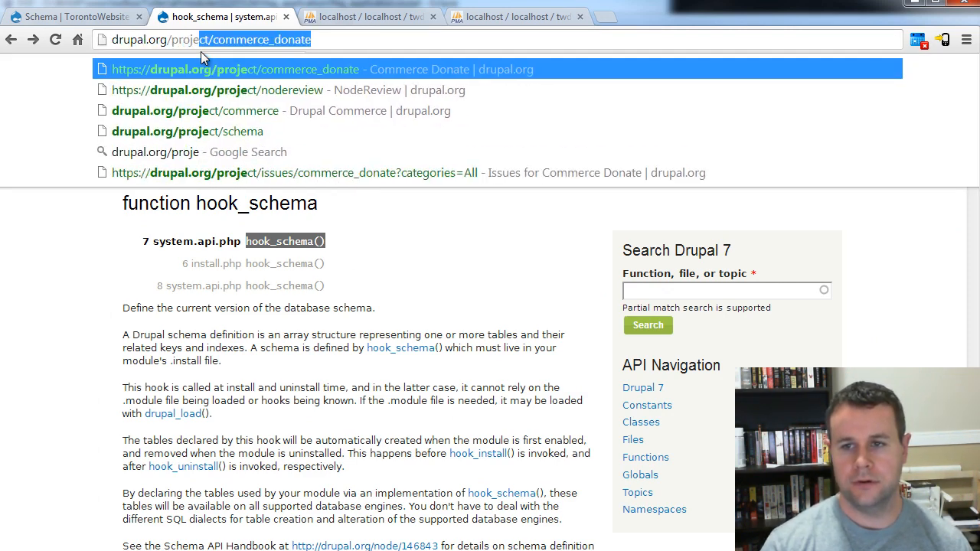
{"action": "left_click", "coordinate": [186, 131]}
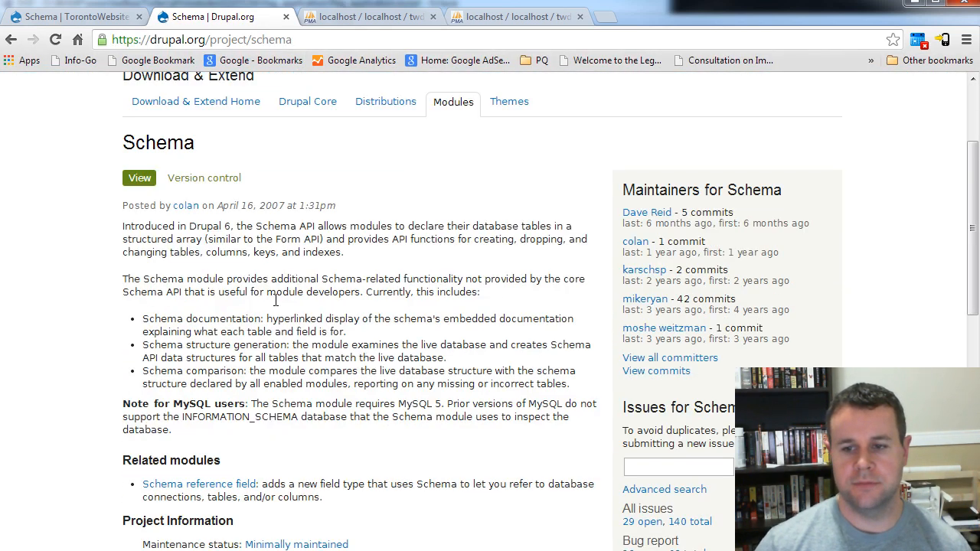
{"action": "scroll", "scroll_direction": "down", "scroll_amount": 3}
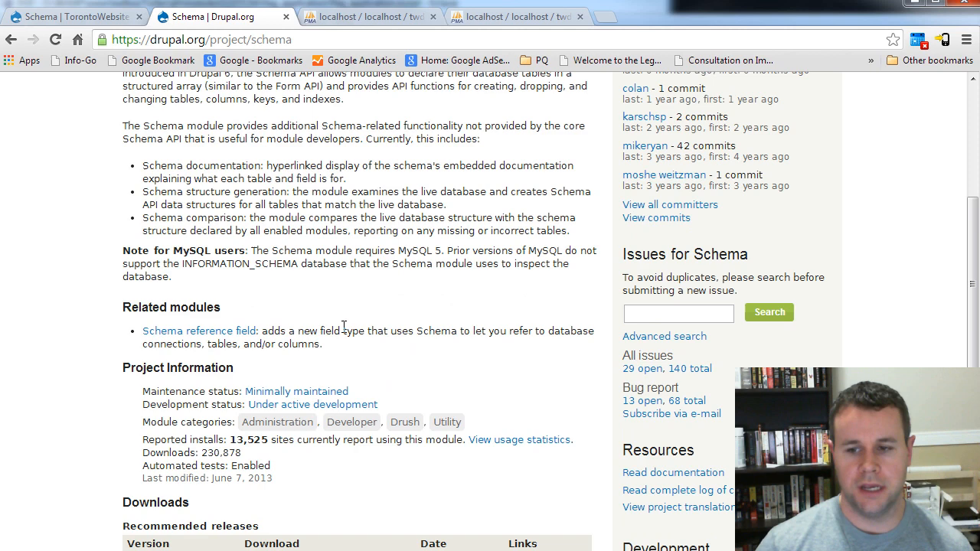
{"action": "scroll", "scroll_direction": "down", "scroll_amount": 3}
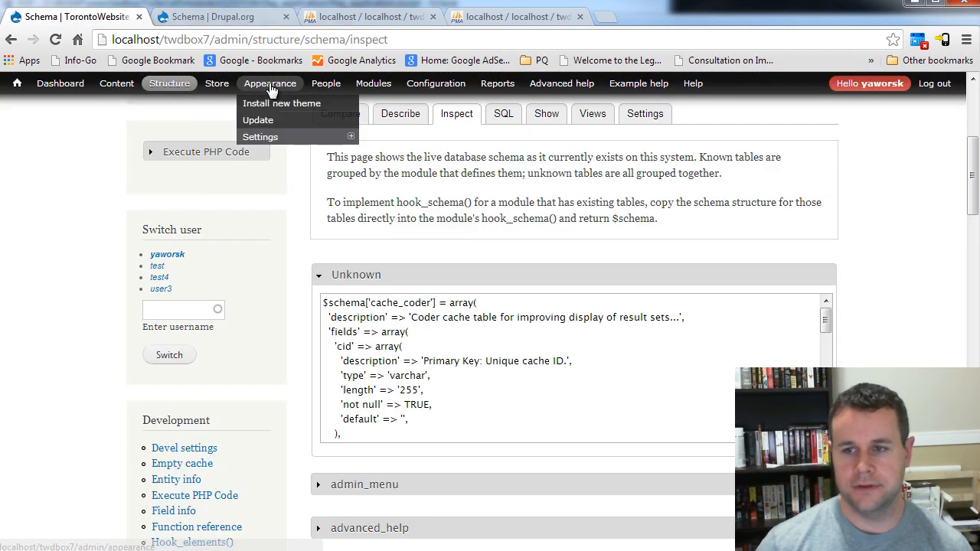
Filter the Modules list by 'schema' to confirm Schema 7.x-1.0-rc1 is enabled
{"action": "left_click", "coordinate": [374, 83]}
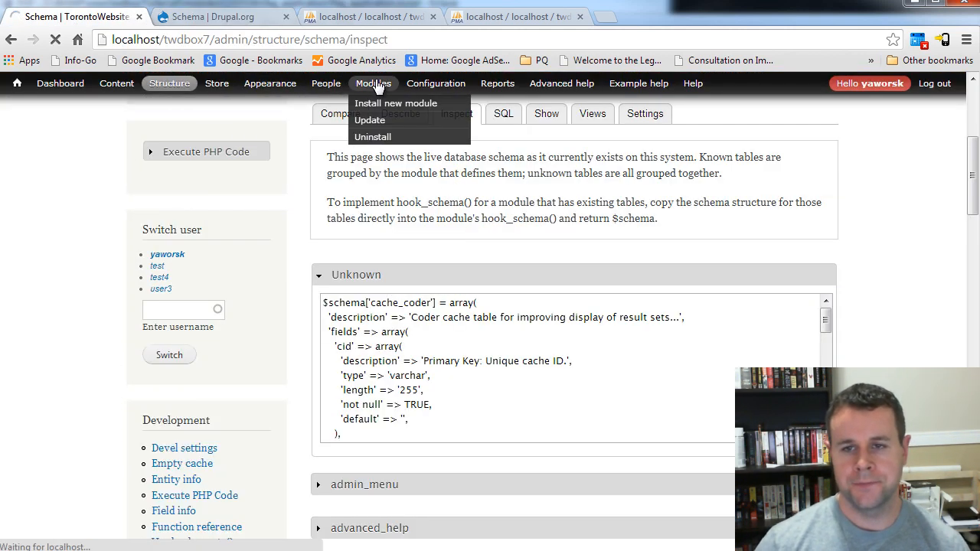
{"action": "left_click", "coordinate": [374, 83]}
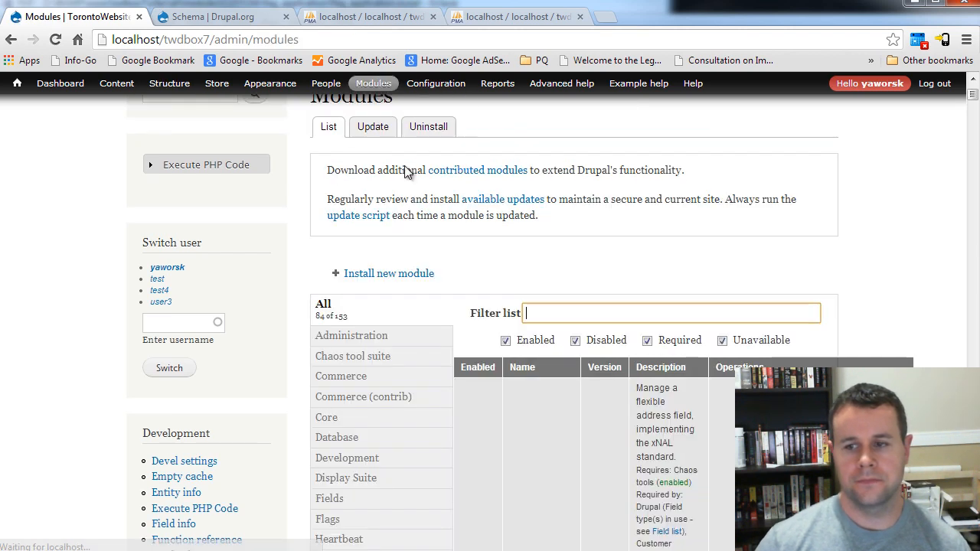
{"action": "type", "text": "schema"}
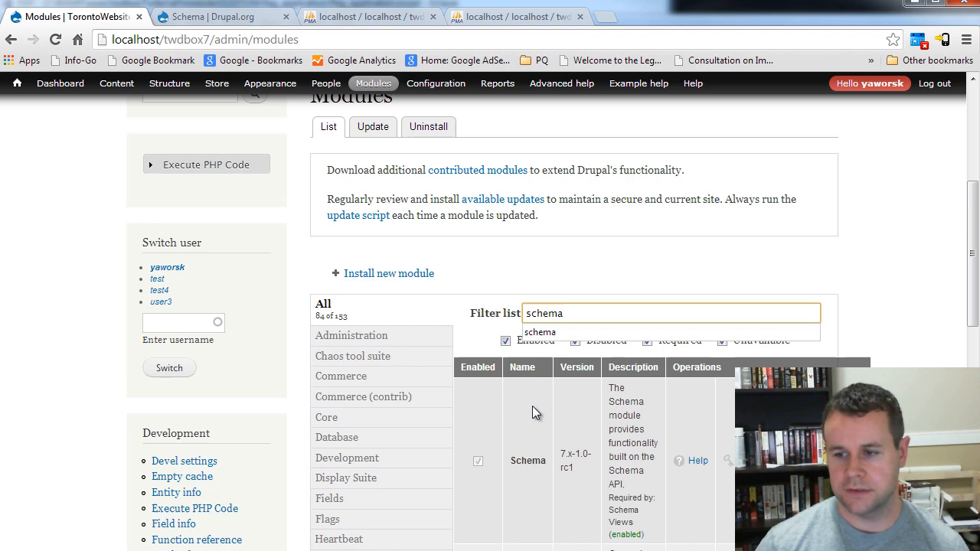
{"action": "scroll", "scroll_direction": "down", "scroll_amount": 3}
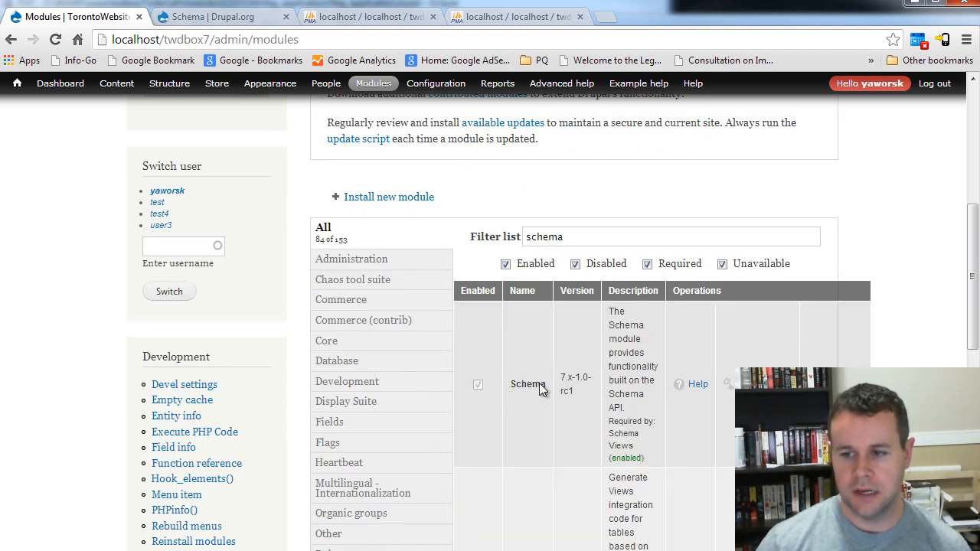
{"action": "left_click", "coordinate": [168, 83]}
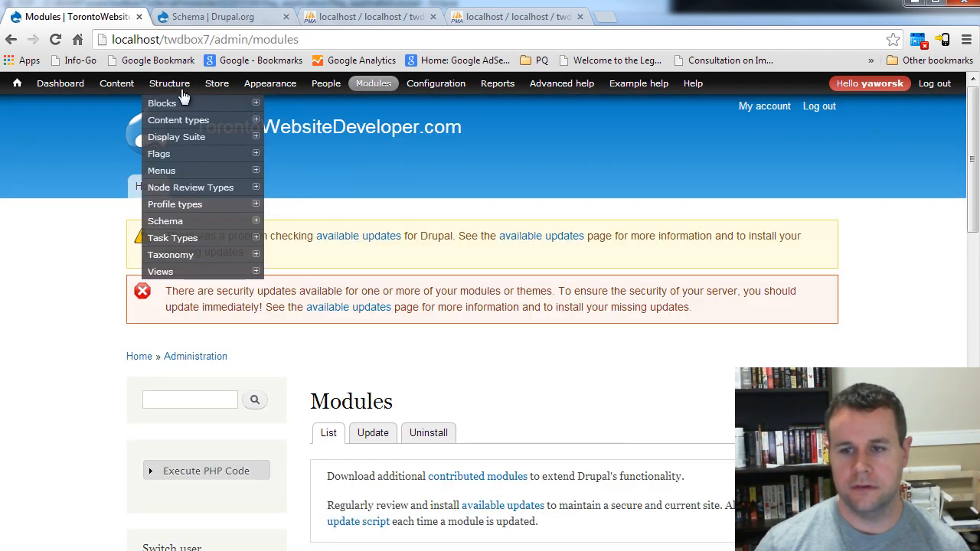
{"action": "mouse_move", "coordinate": [165, 221]}
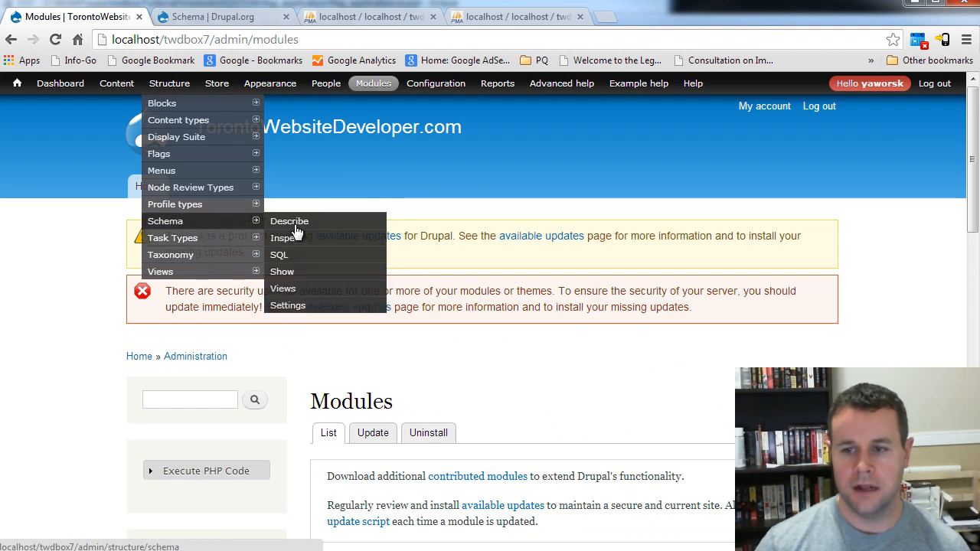
On Schema > Inspect, expand the Unknown tables group to reveal the flag_application array
{"action": "left_click", "coordinate": [285, 239]}
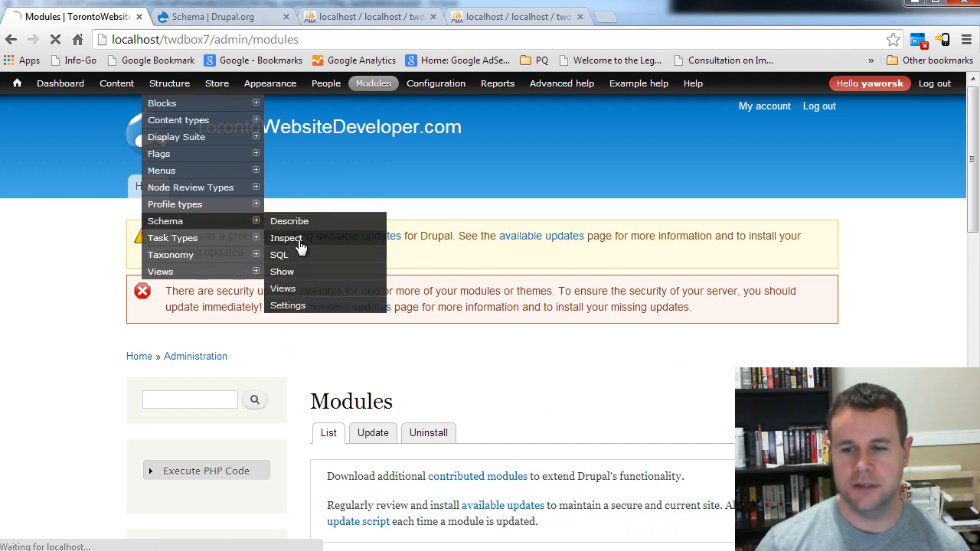
{"action": "left_click", "coordinate": [285, 238]}
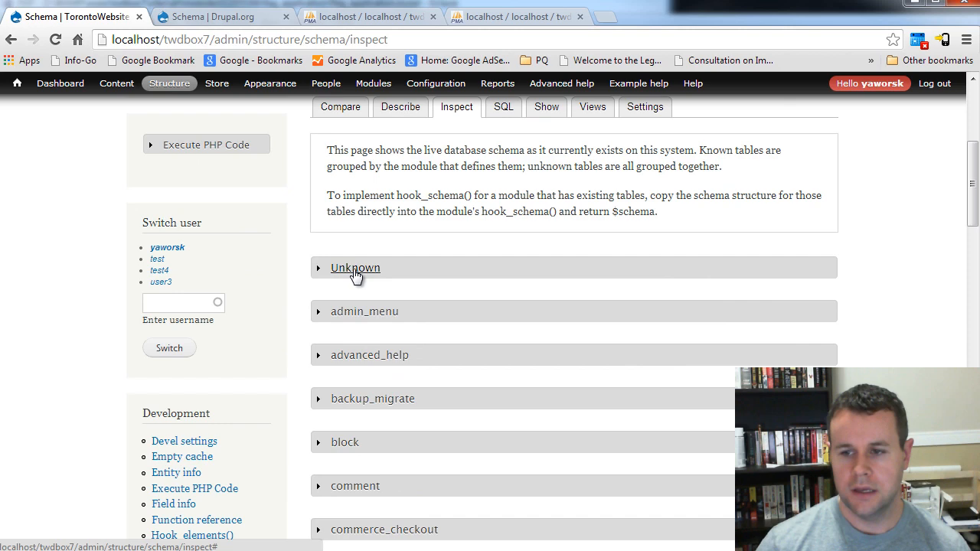
{"action": "left_click", "coordinate": [356, 266]}
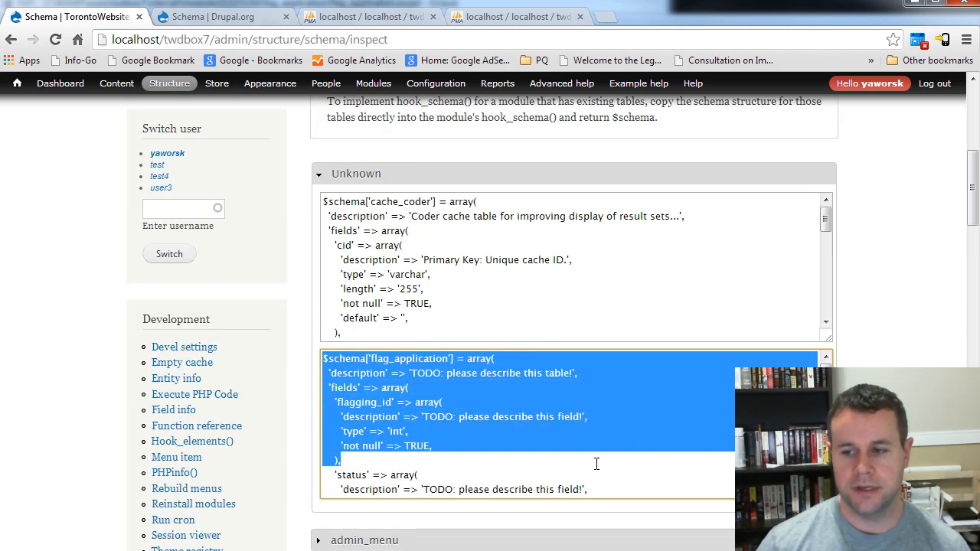
{"action": "scroll", "scroll_direction": "down", "scroll_amount": 3}
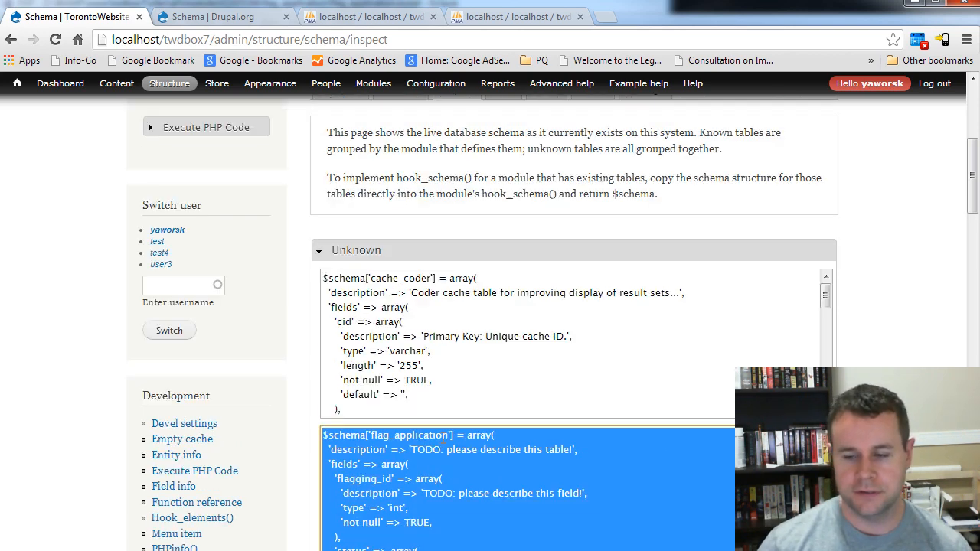
{"action": "scroll", "scroll_direction": "down", "scroll_amount": 3}
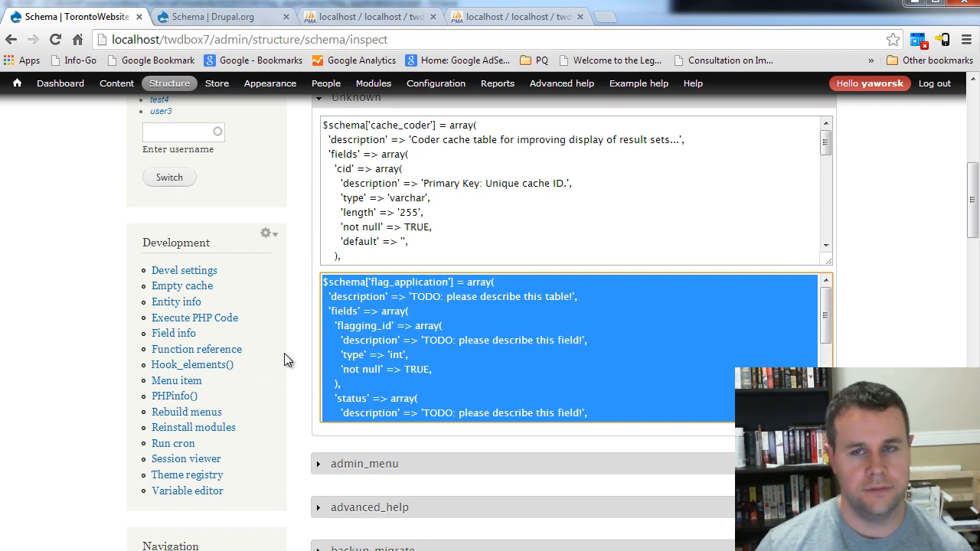
{"action": "mouse_move", "coordinate": [47, 211]}
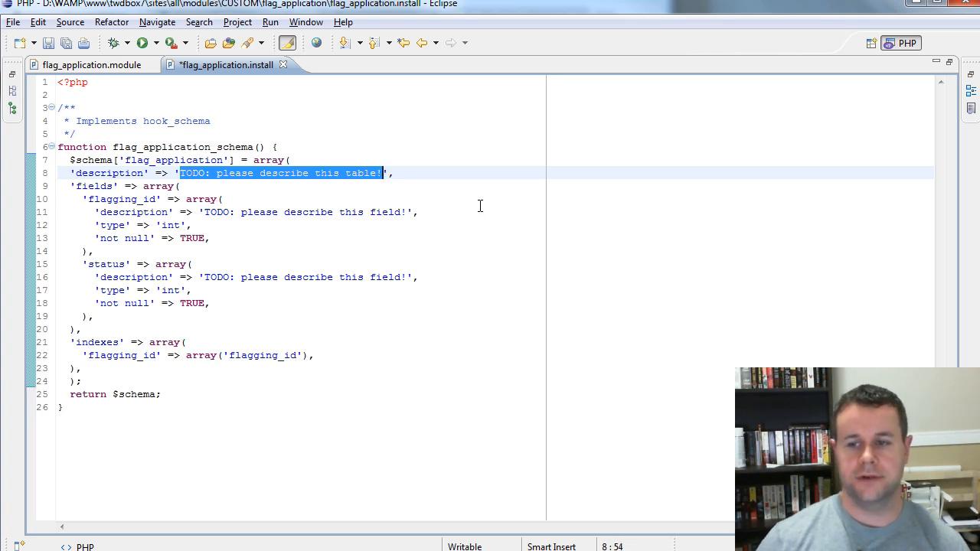
Describe the table as 'The flag application table to track the status of flags' and flagging_id as the Flag ID
{"action": "type", "text": "The f',"}
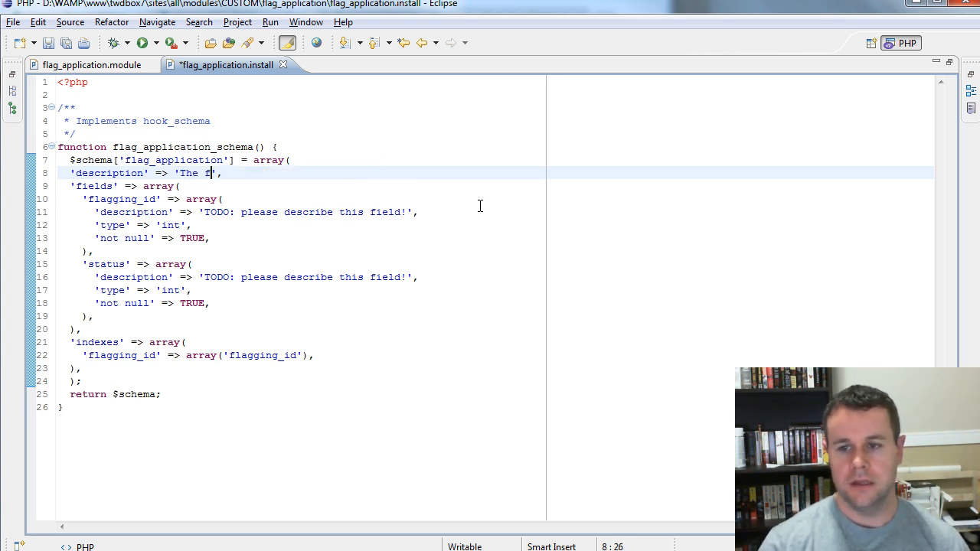
{"action": "type", "text": "lag application table to track the statu"}
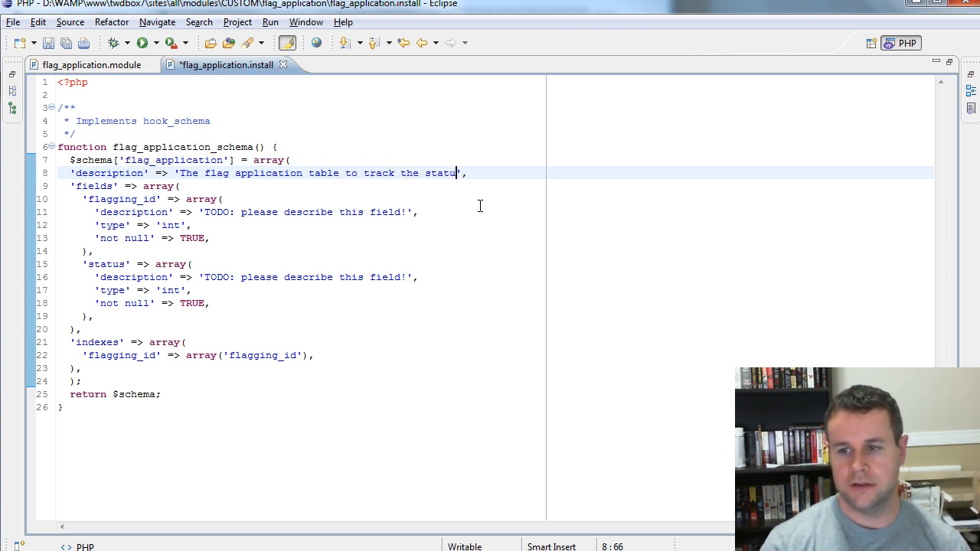
{"action": "type", "text": "of flags"}
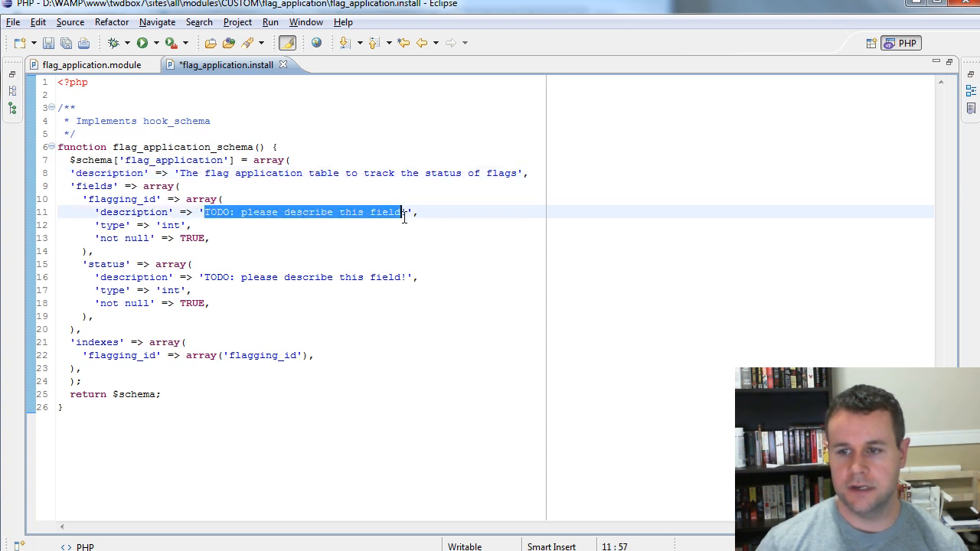
{"action": "type", "text": "Flag IDs"}
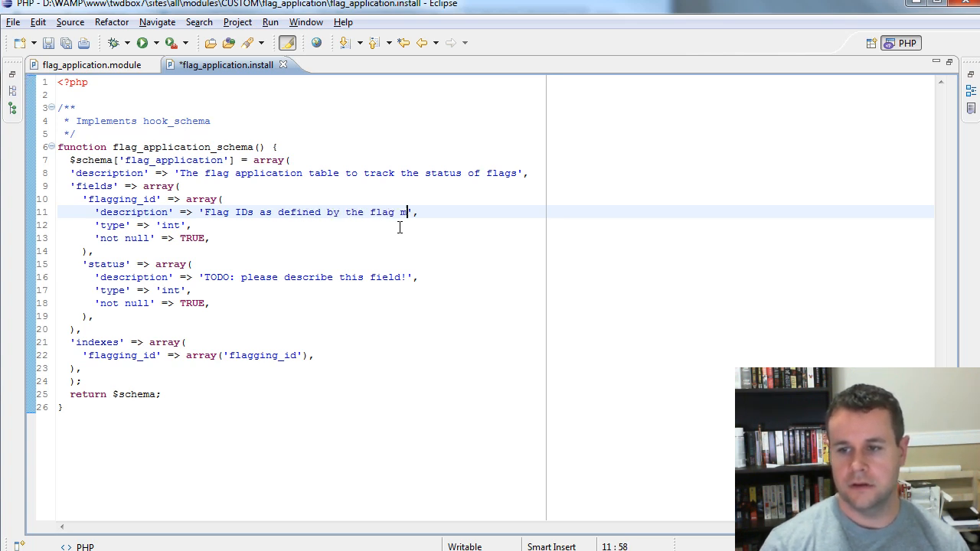
{"action": "type", "text": "odule"}
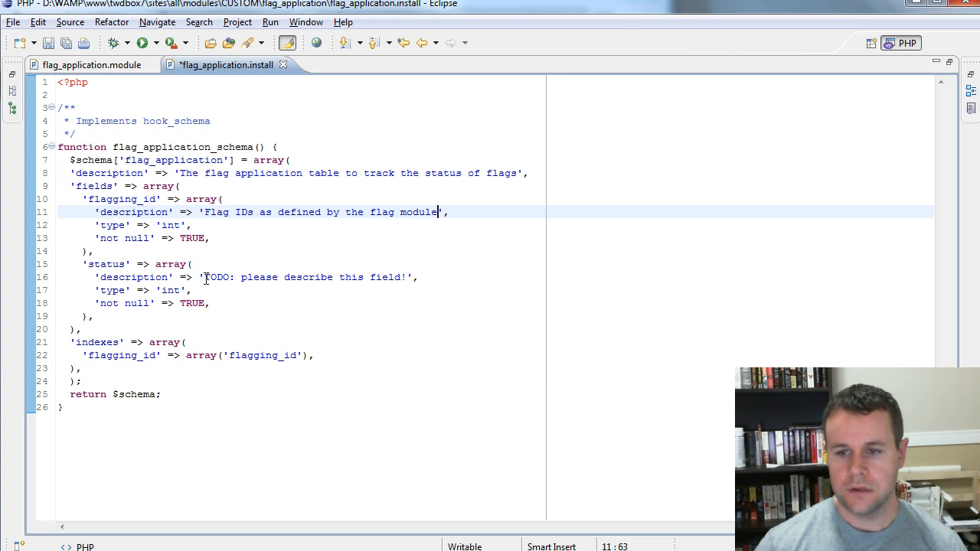
Describe status as 'Status of flag applications 0 pending, 1 approved, 2 denied'
{"action": "double_click", "coordinate": [304, 277]}
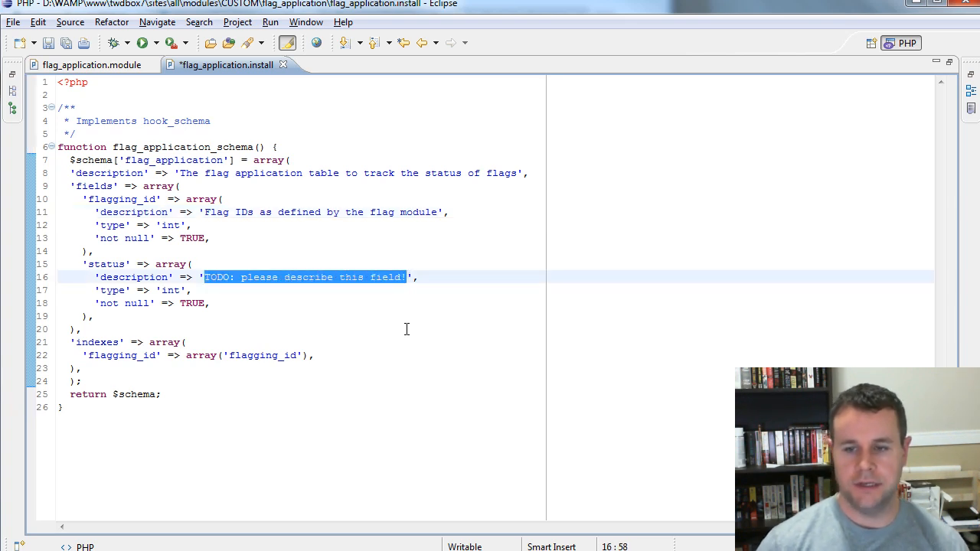
{"action": "type", "text": "Status of flag applications 0 p',"}
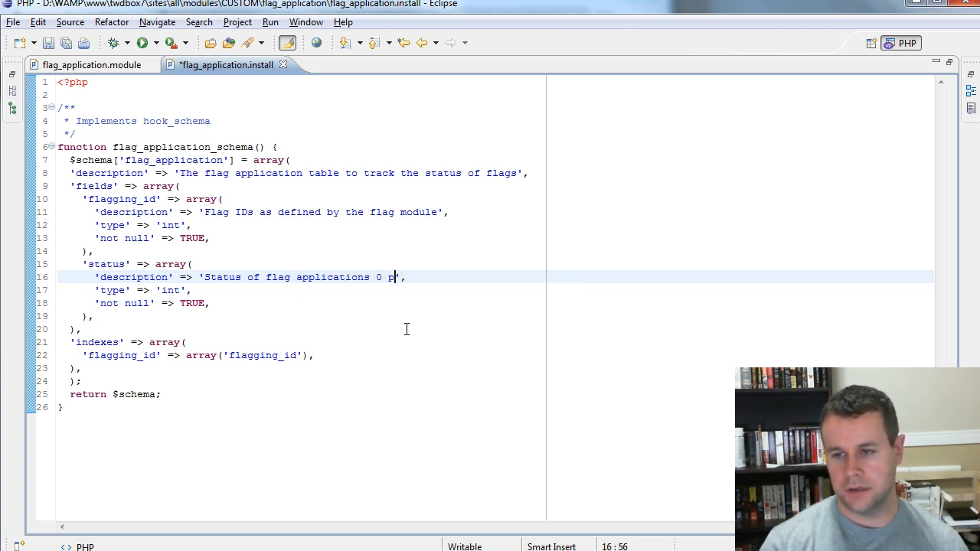
{"action": "type", "text": "ending, 1 approve"}
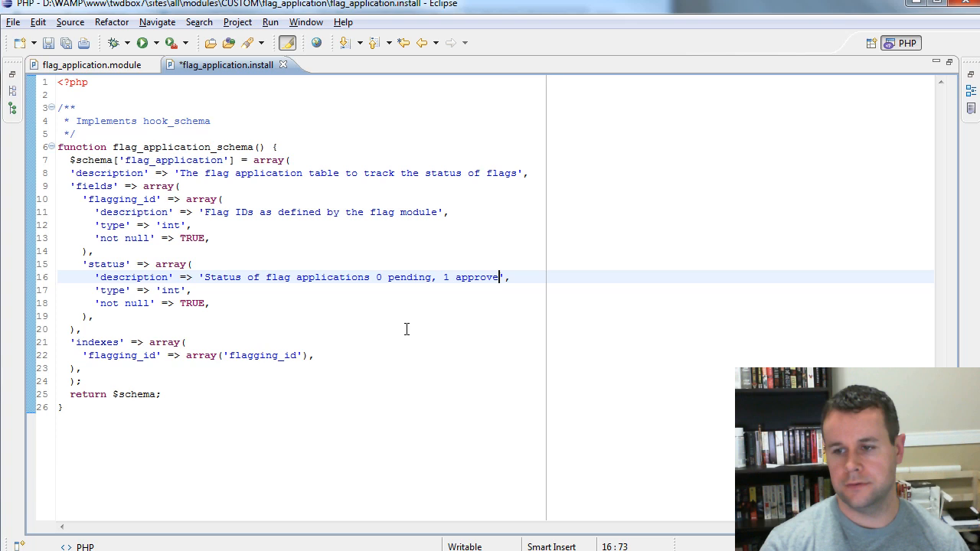
{"action": "type", "text": "d, 2 denied"}
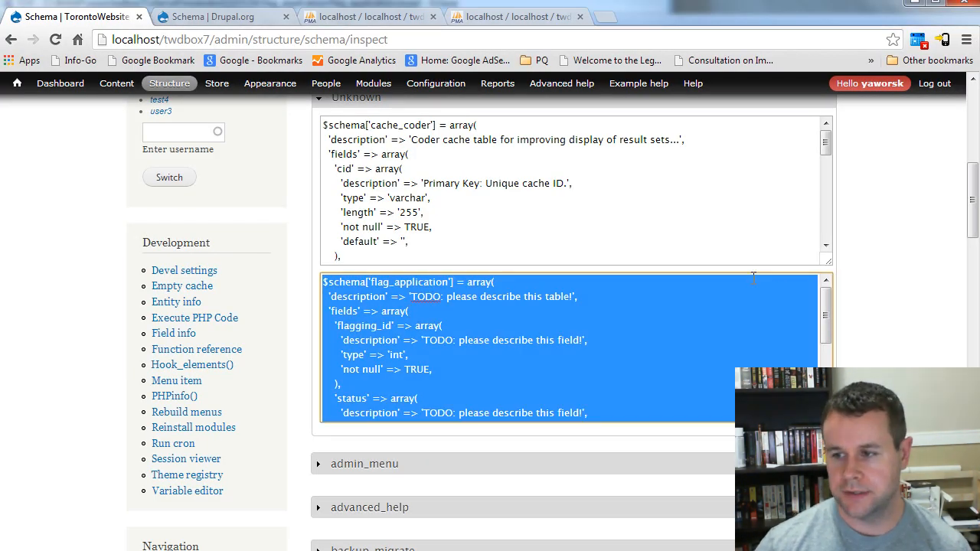
Use Devel's Reinstall modules to uninstall and reinstall flag_application
{"action": "scroll", "scroll_direction": "down", "scroll_amount": 3}
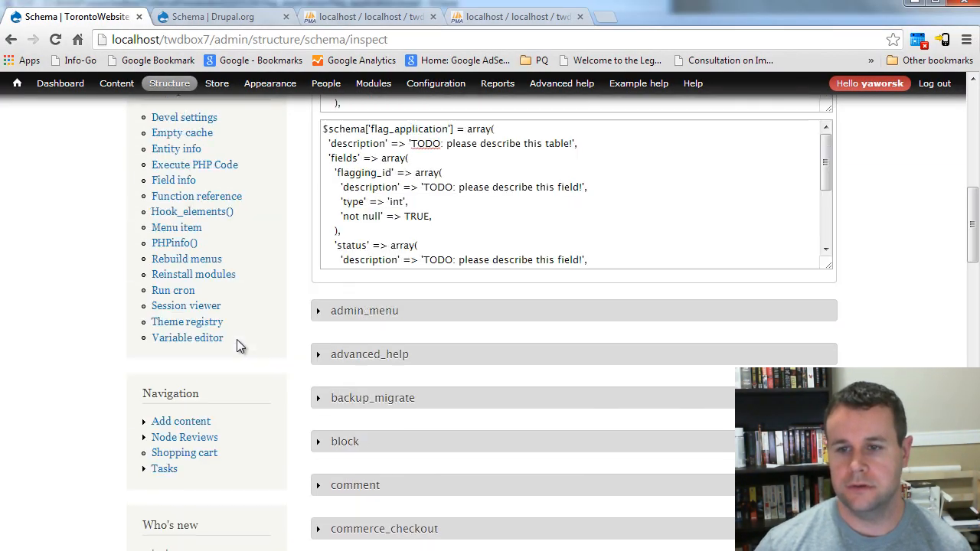
{"action": "left_click", "coordinate": [193, 274]}
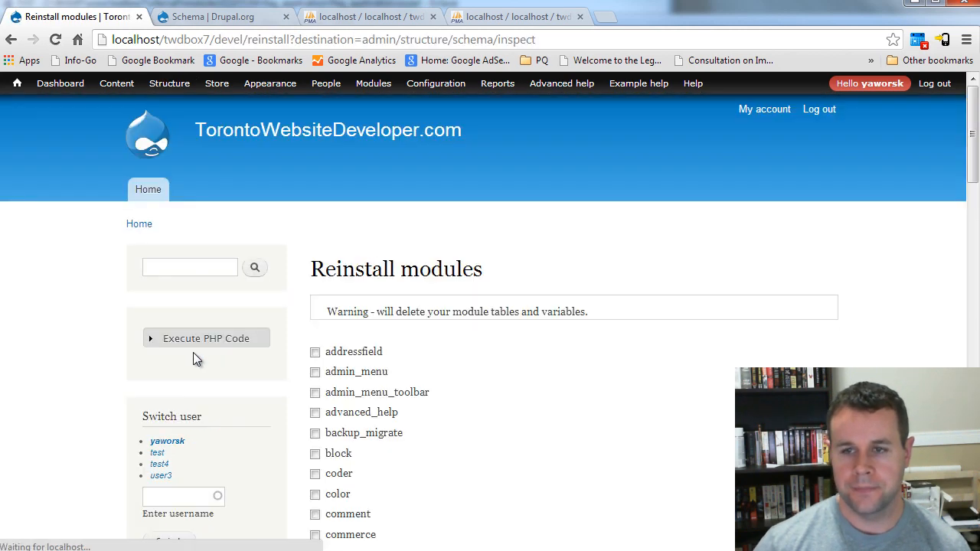
{"action": "scroll", "scroll_direction": "down", "scroll_amount": 3}
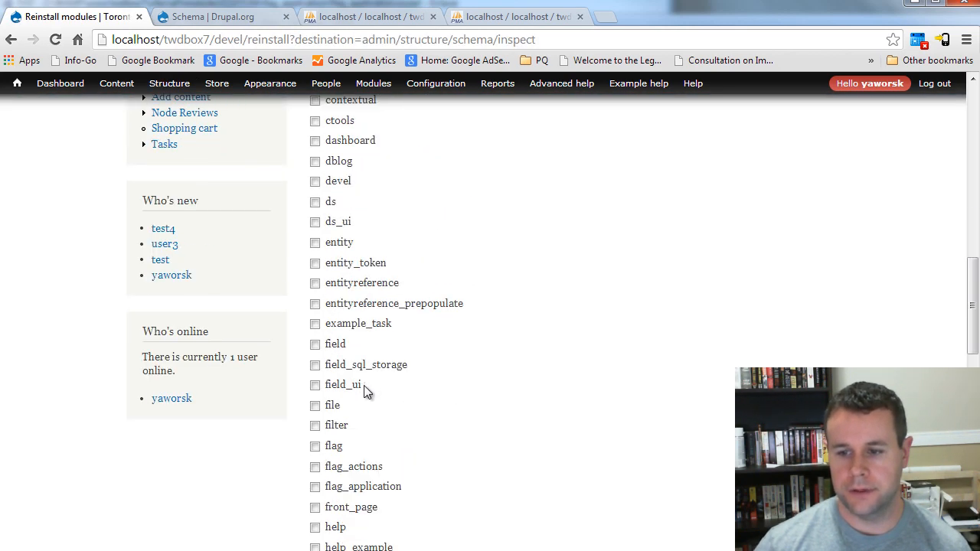
{"action": "scroll", "scroll_direction": "down", "scroll_amount": 3}
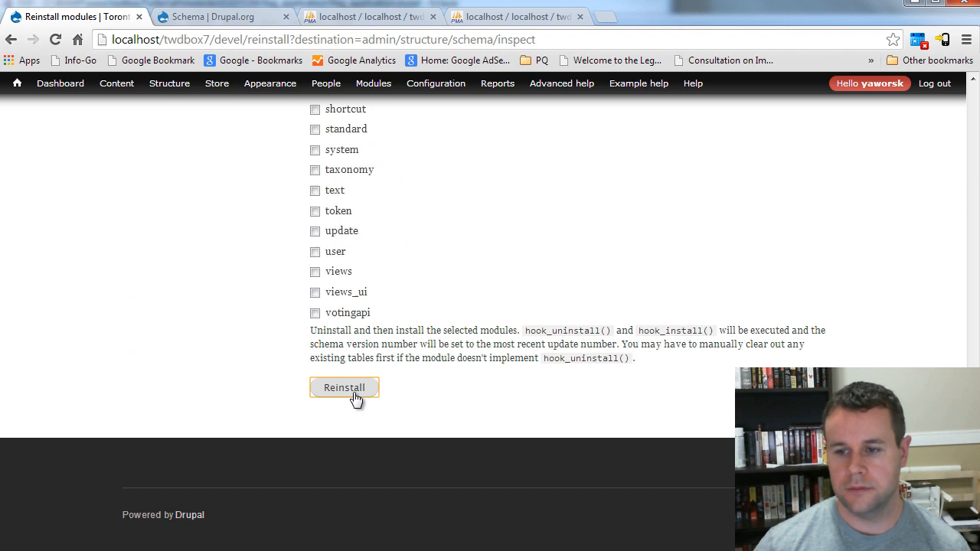
{"action": "left_click", "coordinate": [343, 388]}
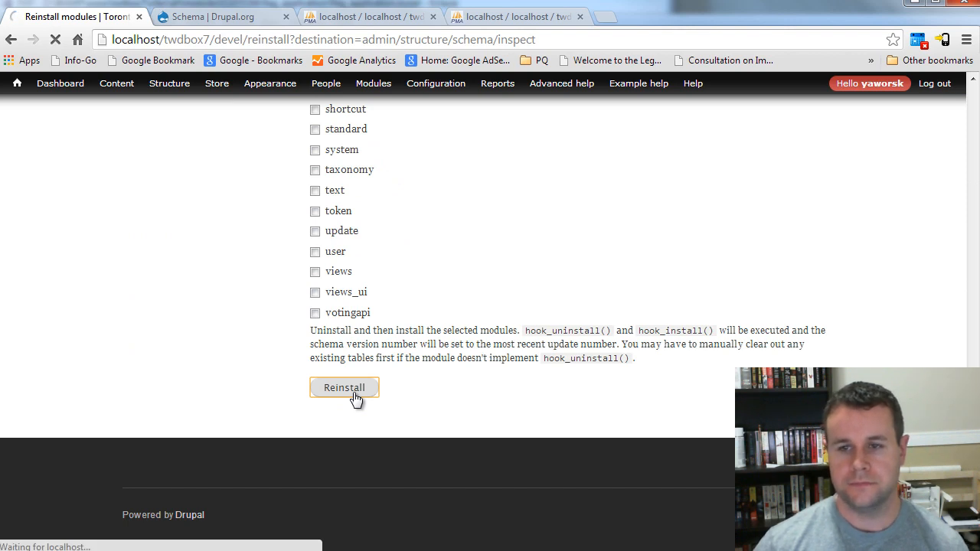
{"action": "left_click", "coordinate": [343, 387]}
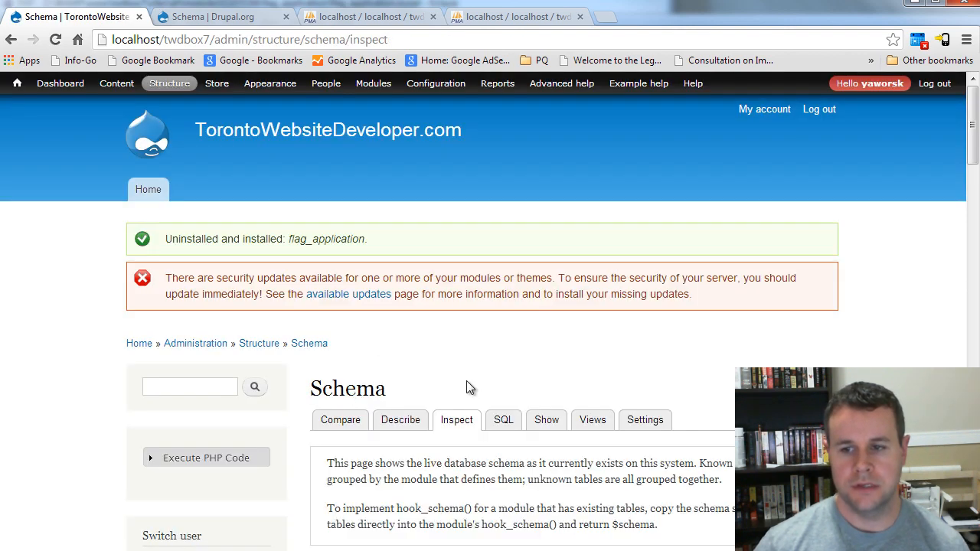
Expand flag_application on Schema Inspect to read its schema with the new descriptions
{"action": "left_click_drag", "start_coordinate": [169, 239], "coordinate": [366, 239]}
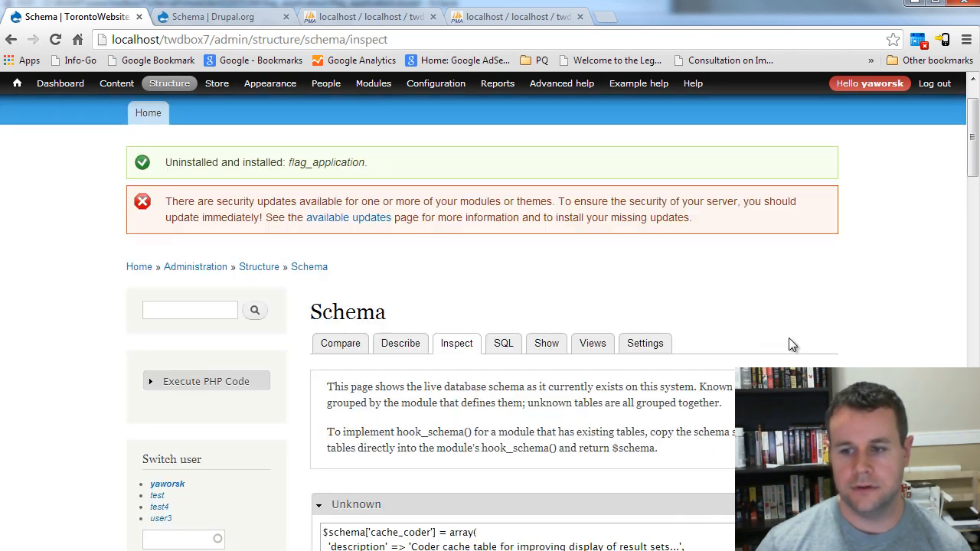
{"action": "scroll", "scroll_direction": "down", "scroll_amount": 3}
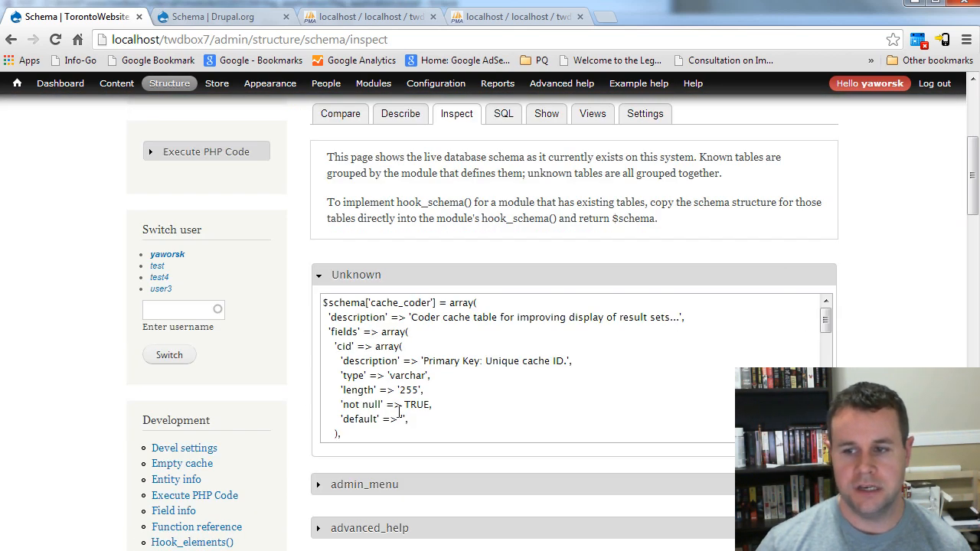
{"action": "mouse_move", "coordinate": [390, 458]}
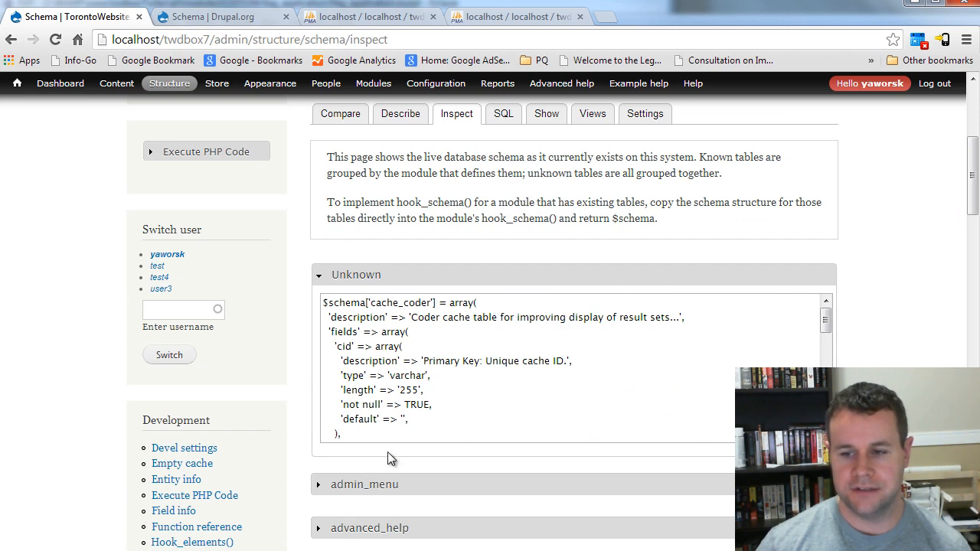
{"action": "scroll", "scroll_direction": "down", "scroll_amount": 3}
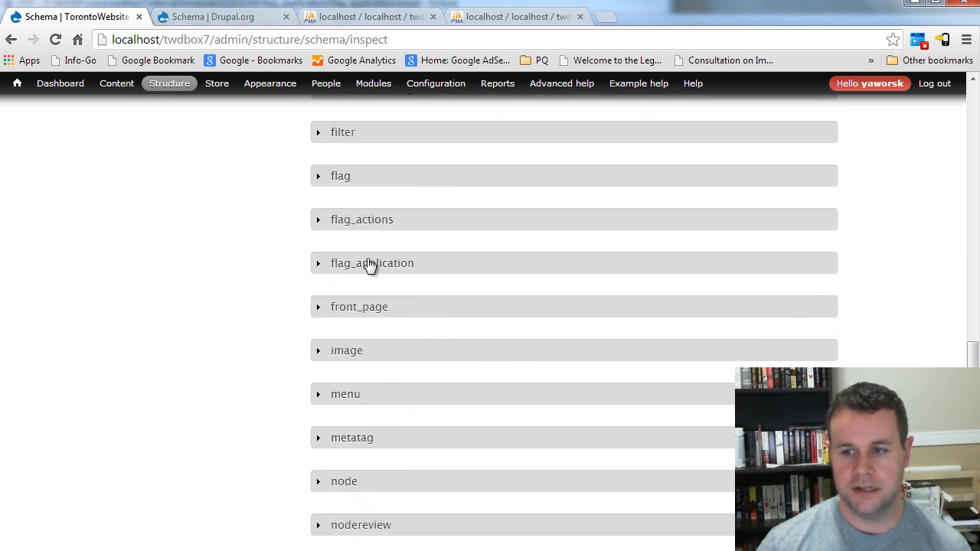
{"action": "left_click", "coordinate": [372, 263]}
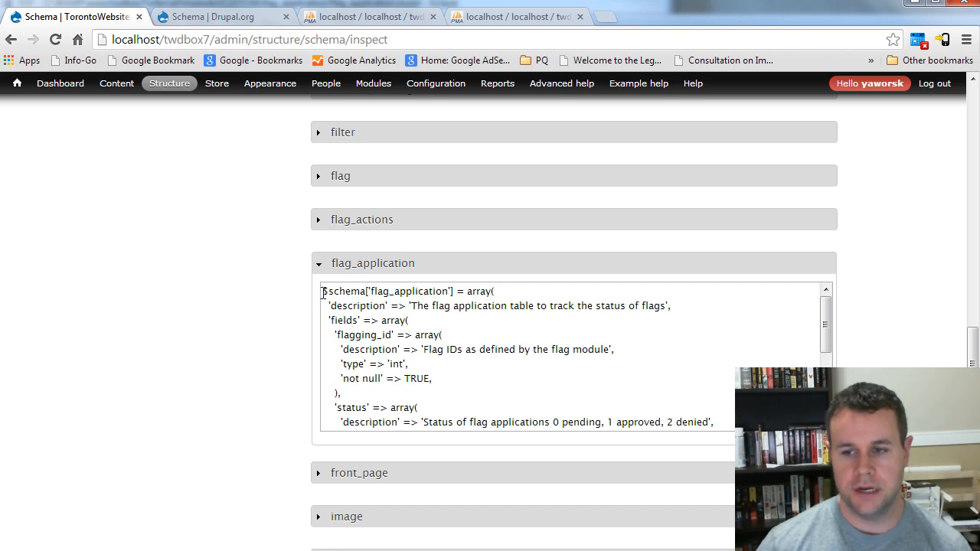
{"action": "scroll", "scroll_direction": "down", "scroll_amount": 3}
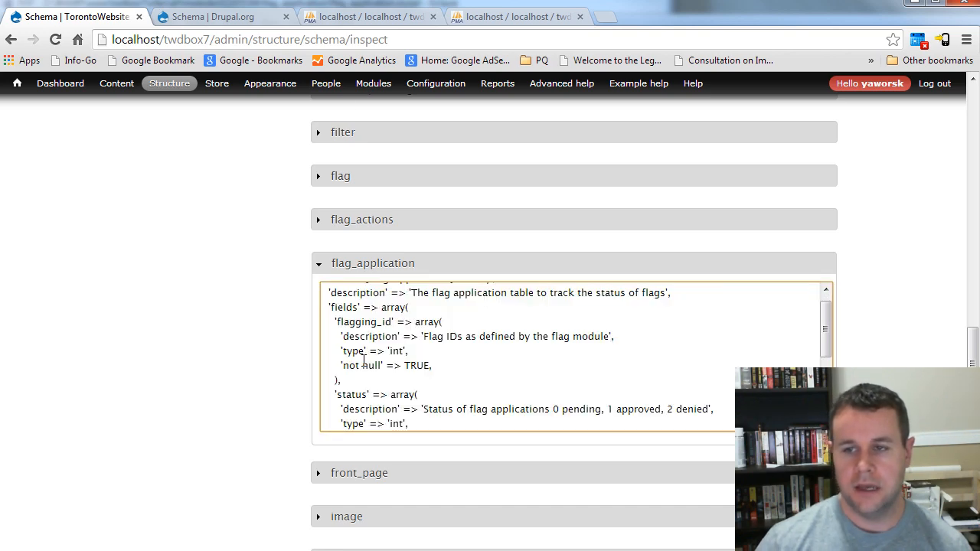
{"action": "left_click", "coordinate": [368, 15]}
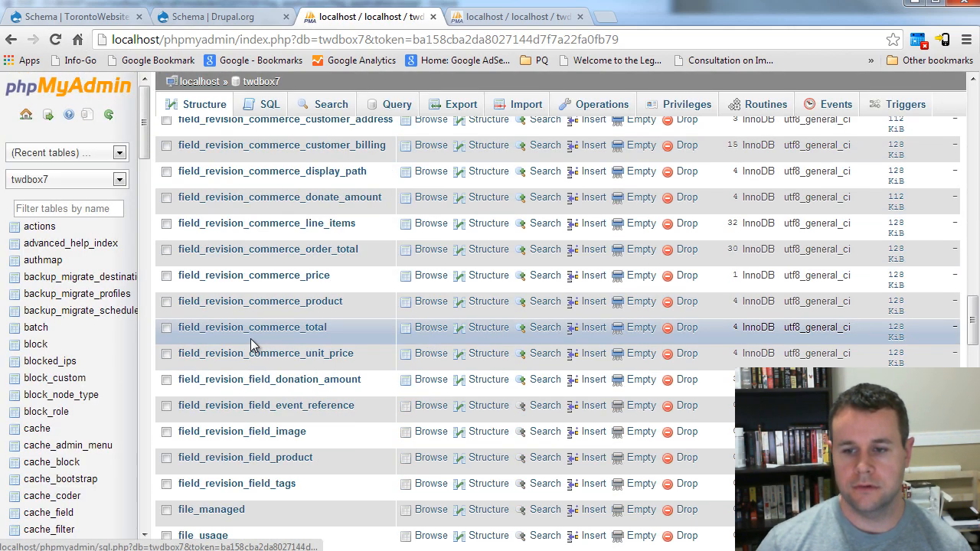
Open the flag_application table in twdbox7 to show its structure and table comment
{"action": "scroll", "scroll_direction": "down", "scroll_amount": 3}
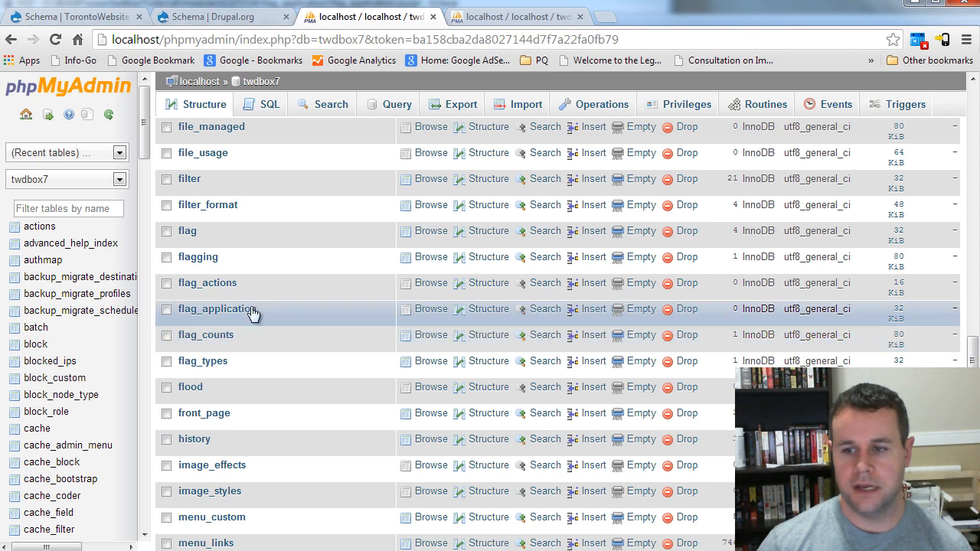
{"action": "left_click", "coordinate": [217, 309]}
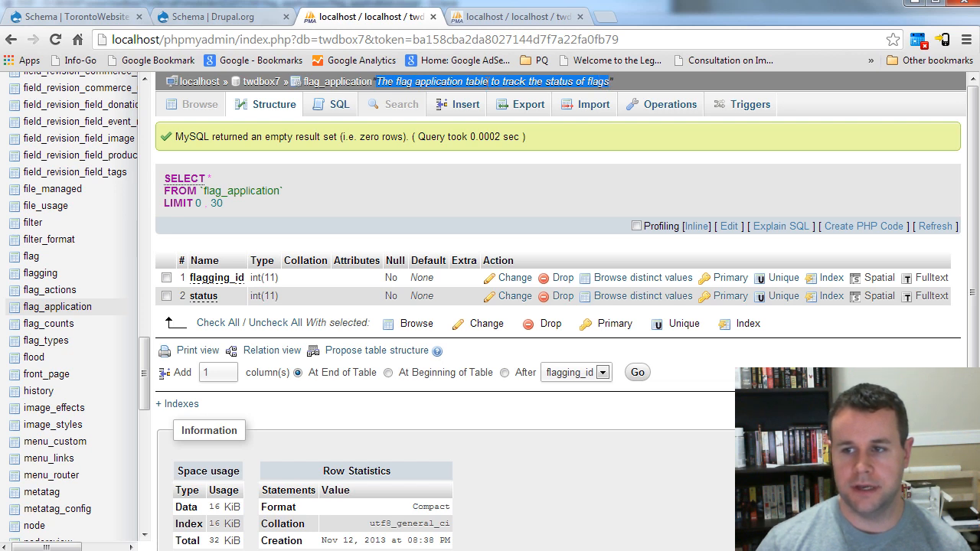
{"action": "mouse_move", "coordinate": [389, 239]}
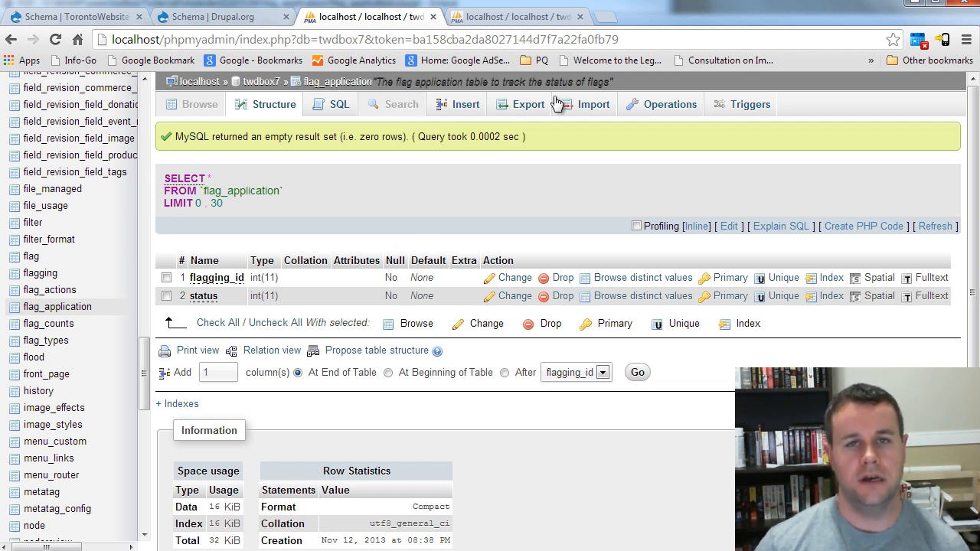
{"action": "mouse_move", "coordinate": [389, 221]}
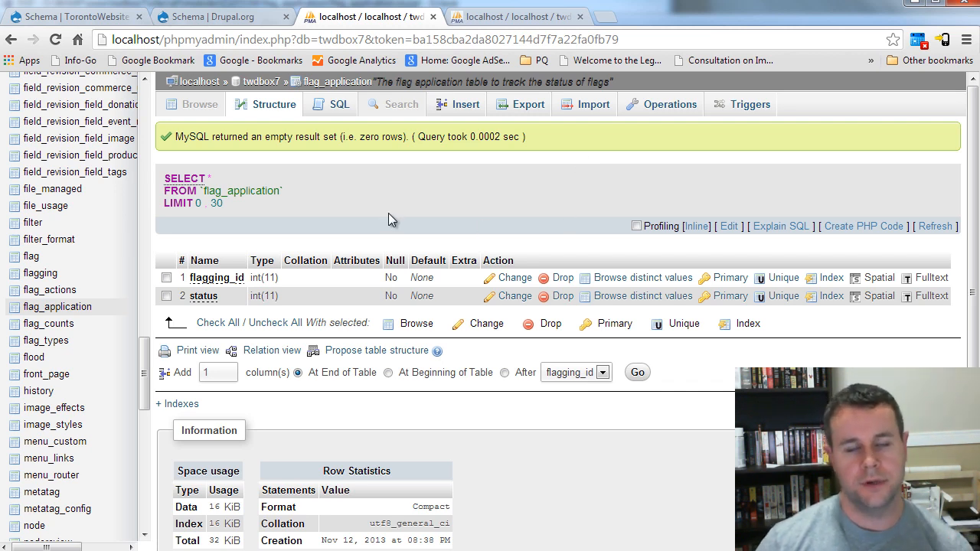
{"action": "mouse_move", "coordinate": [360, 230]}
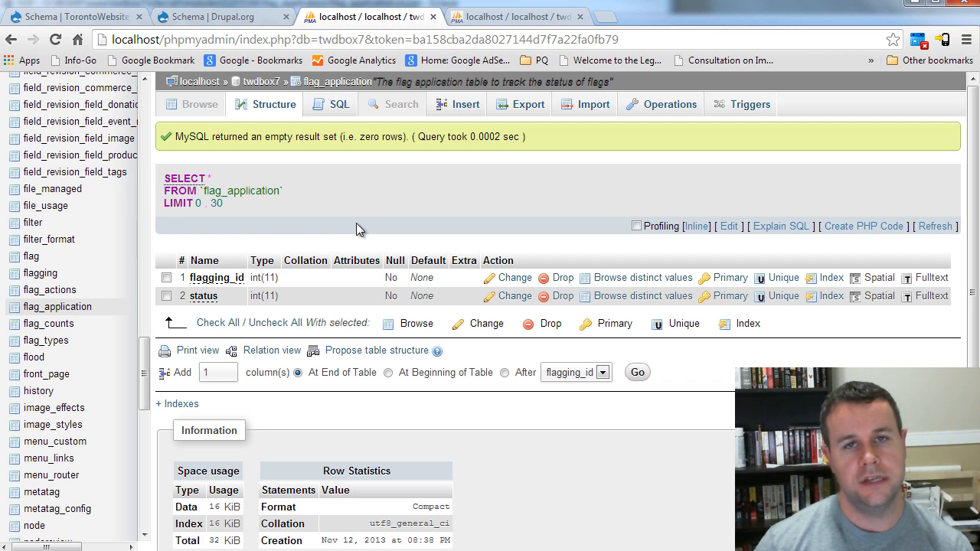
{"action": "mouse_move", "coordinate": [383, 257]}
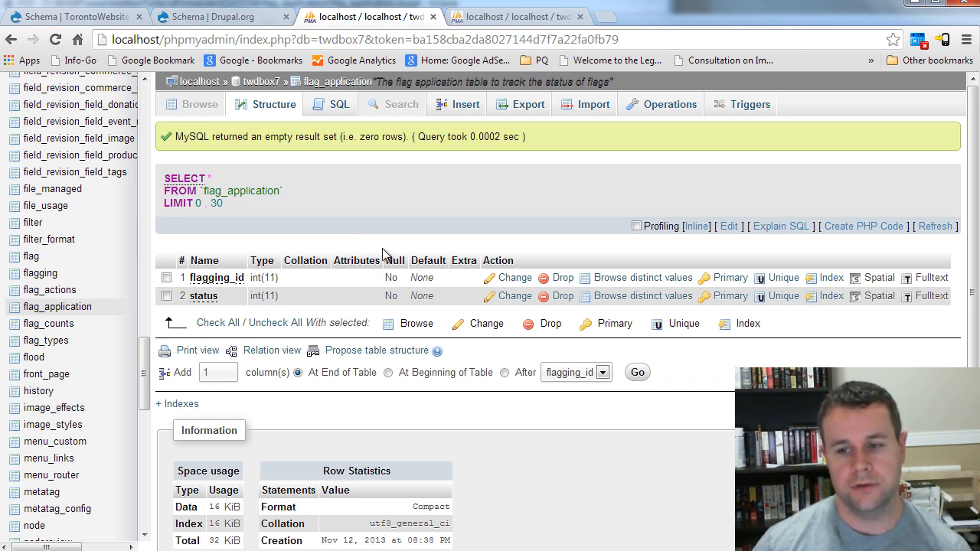
{"action": "mouse_move", "coordinate": [469, 98]}
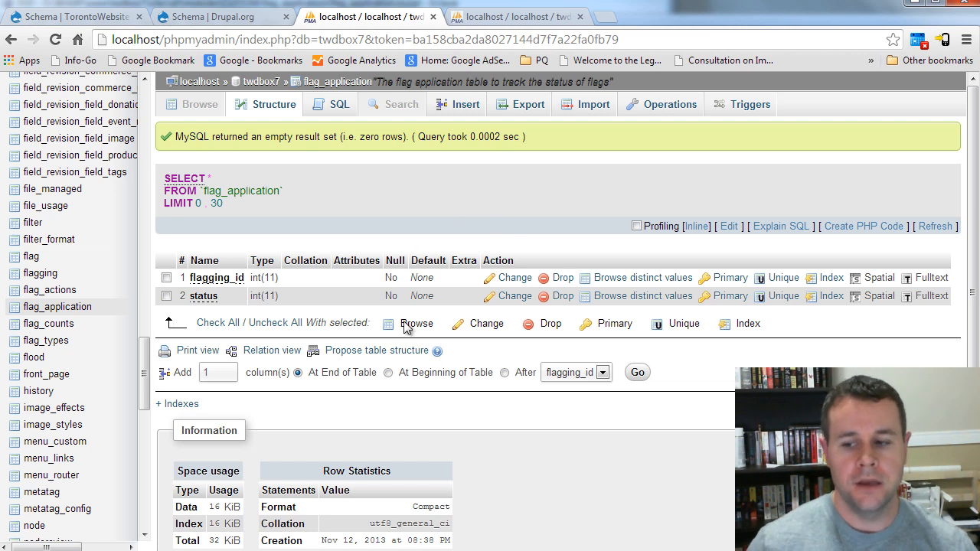
{"action": "mouse_move", "coordinate": [512, 425]}
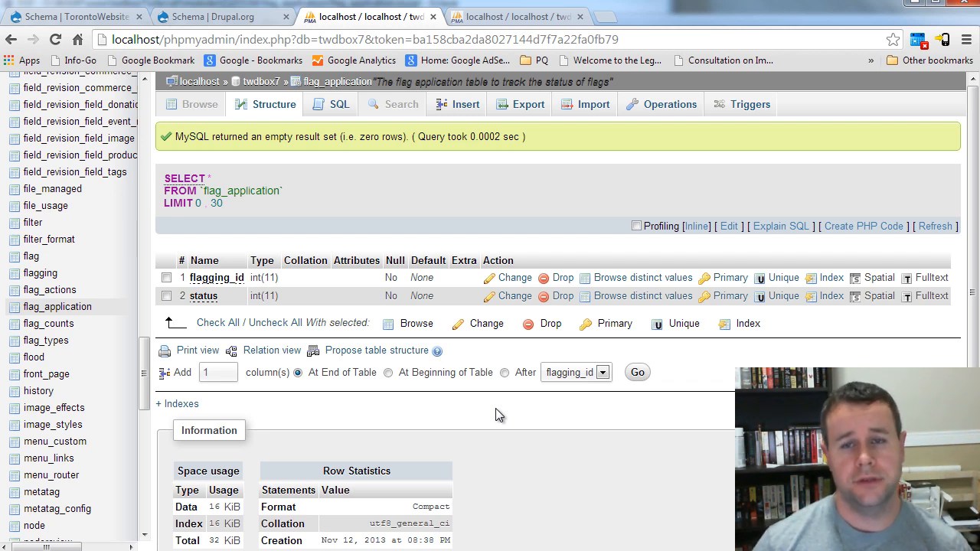
{"action": "mouse_move", "coordinate": [564, 472]}
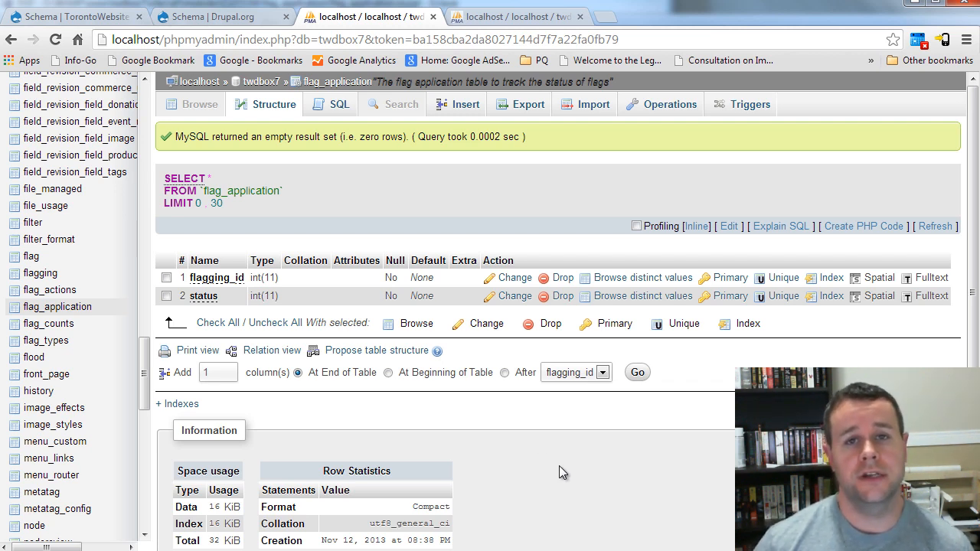
{"action": "mouse_move", "coordinate": [683, 515]}
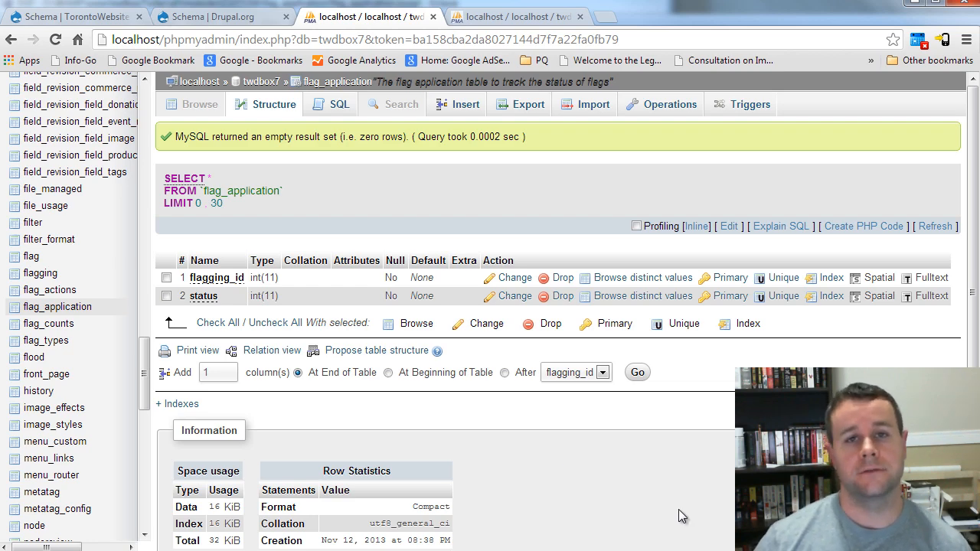